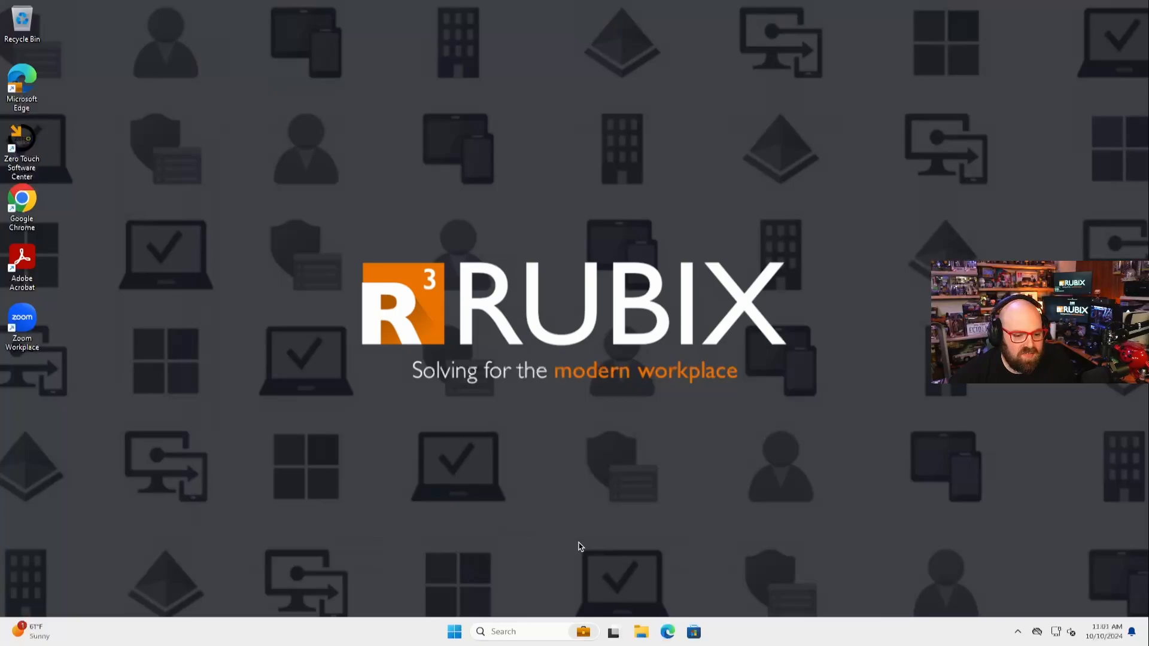
mouse_move(634, 467)
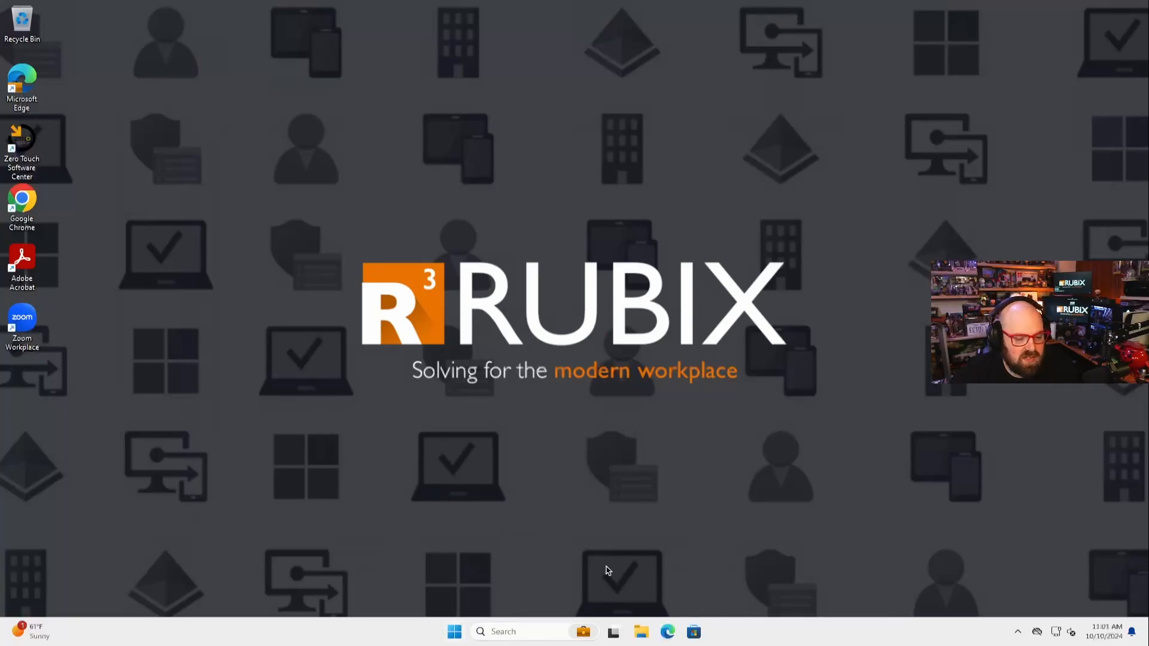
mouse_move(410, 440)
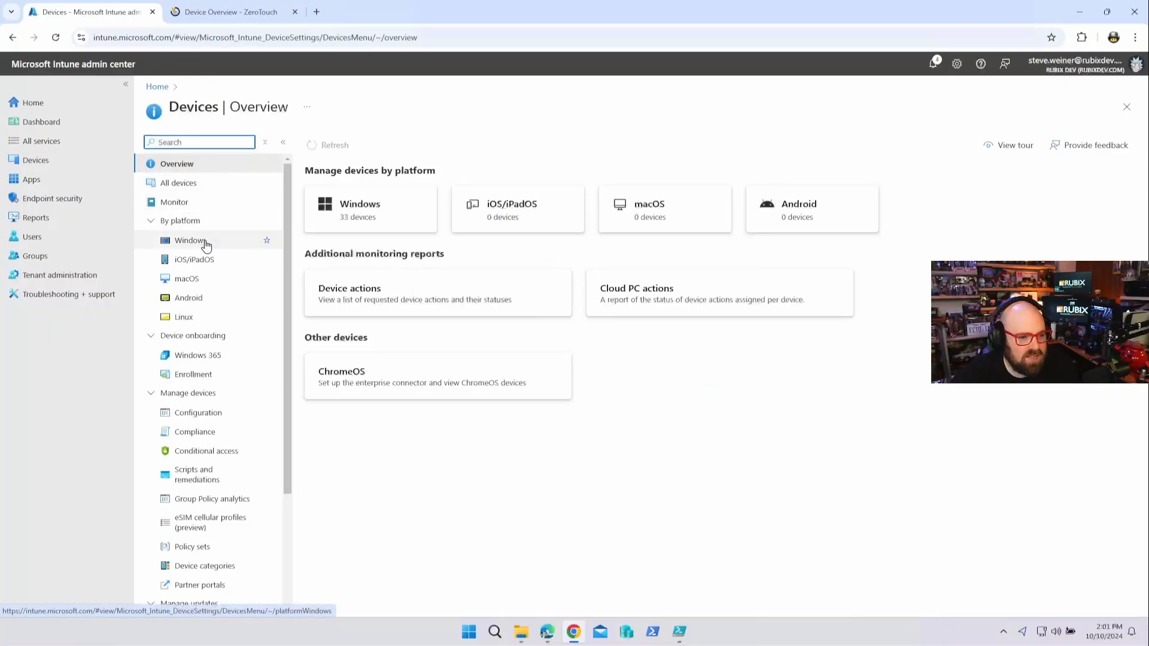
left_click(190, 239)
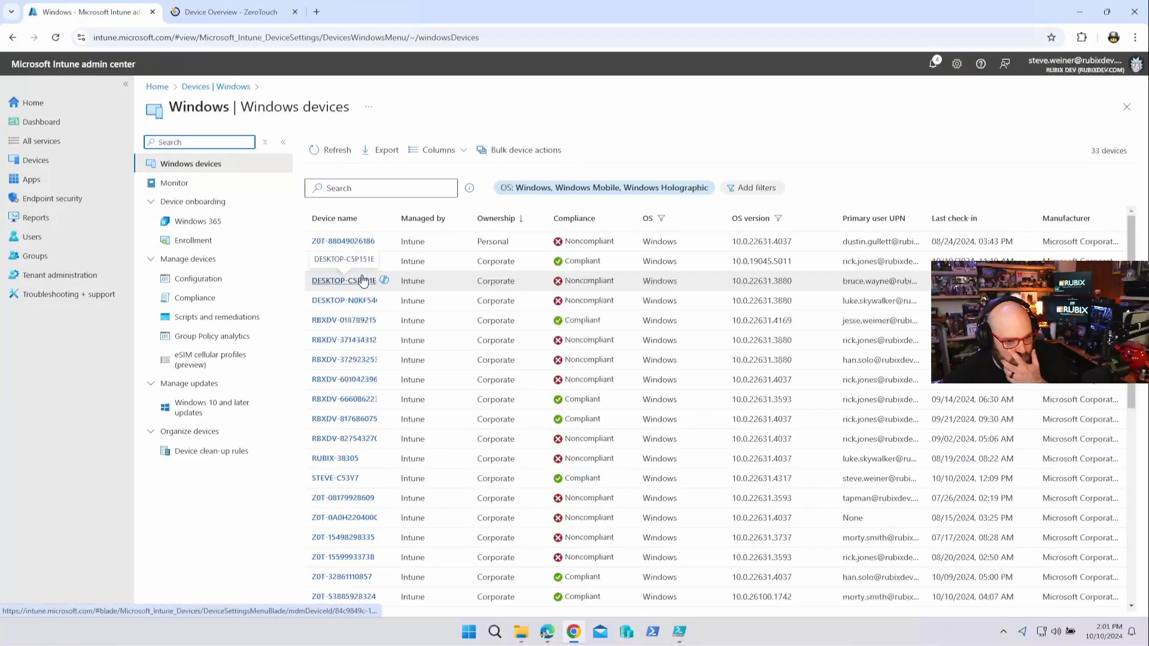
left_click(343, 280)
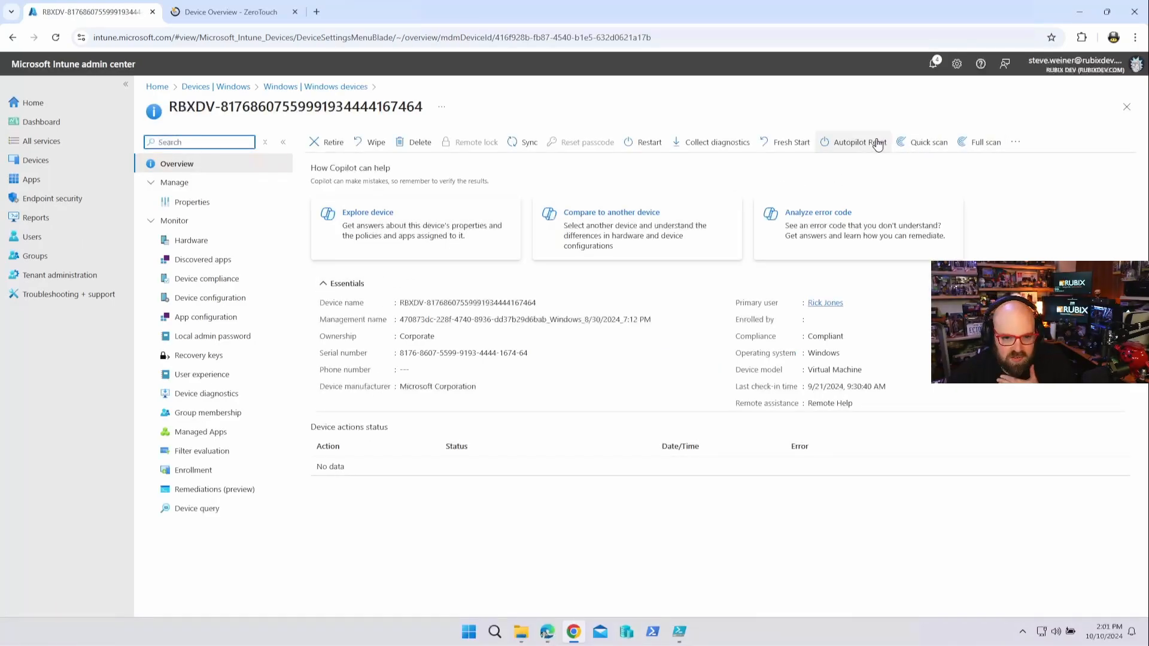
left_click(716, 141)
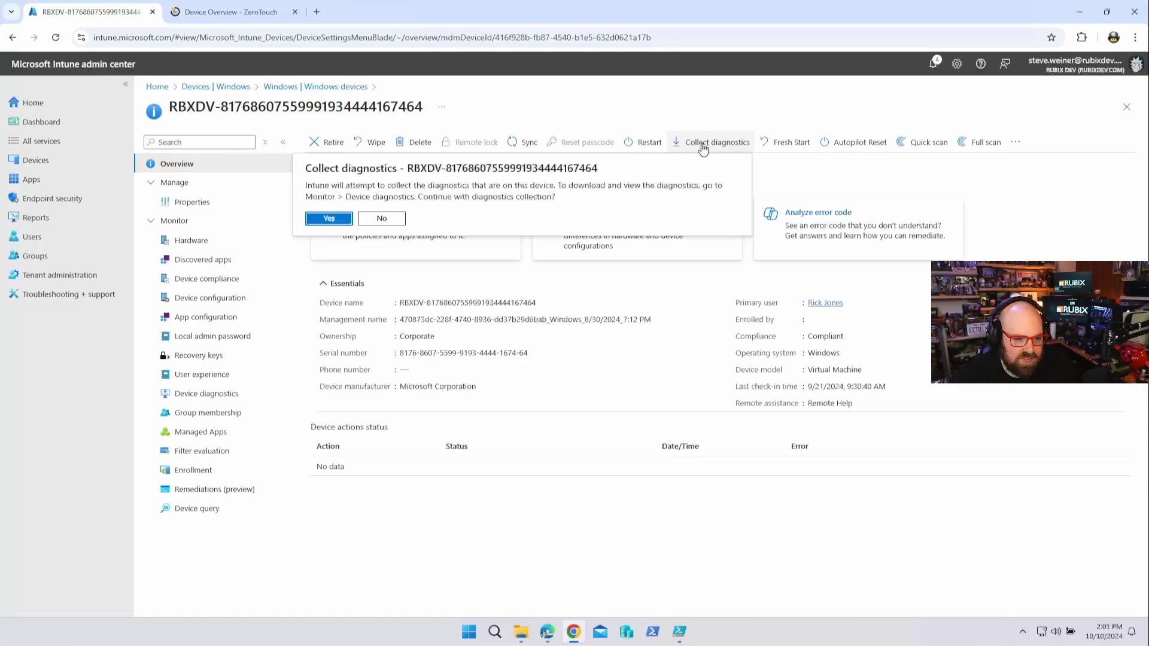
left_click(327, 218)
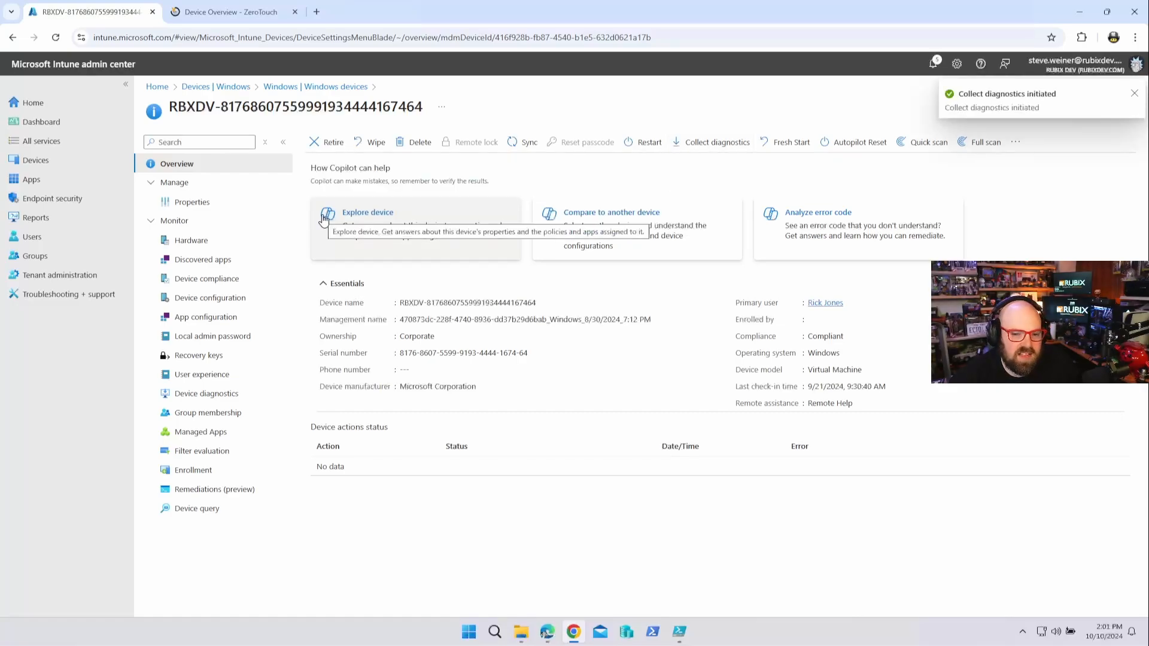
left_click(717, 141)
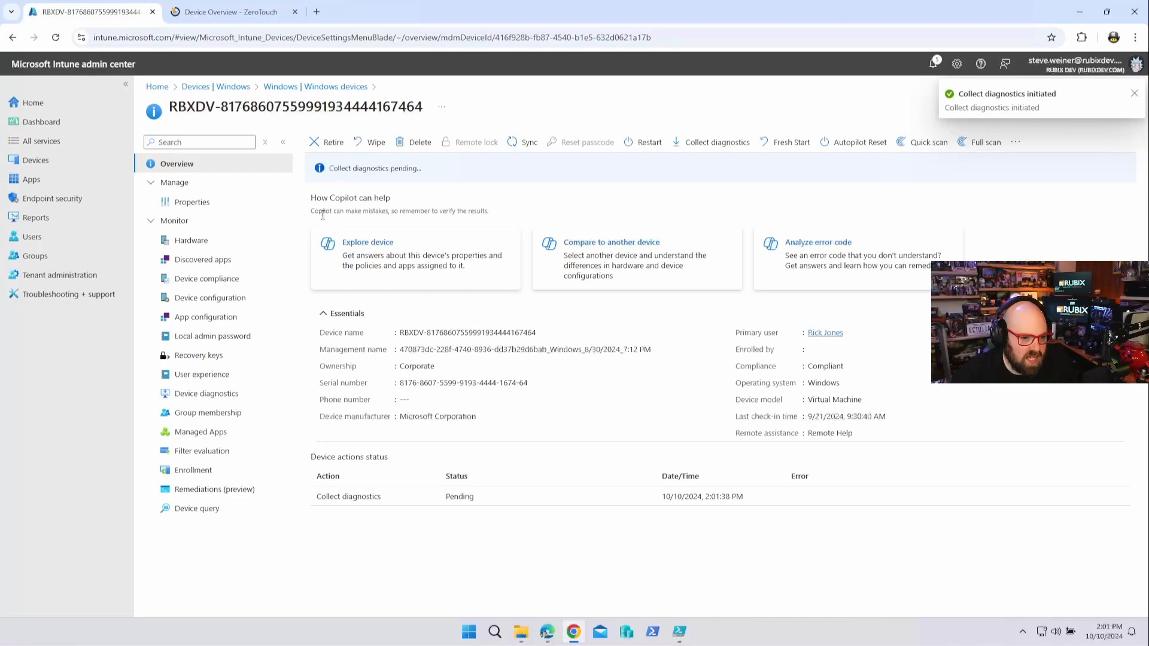
Show the device's Device diagnostics status page under Monitor
left_click(207, 394)
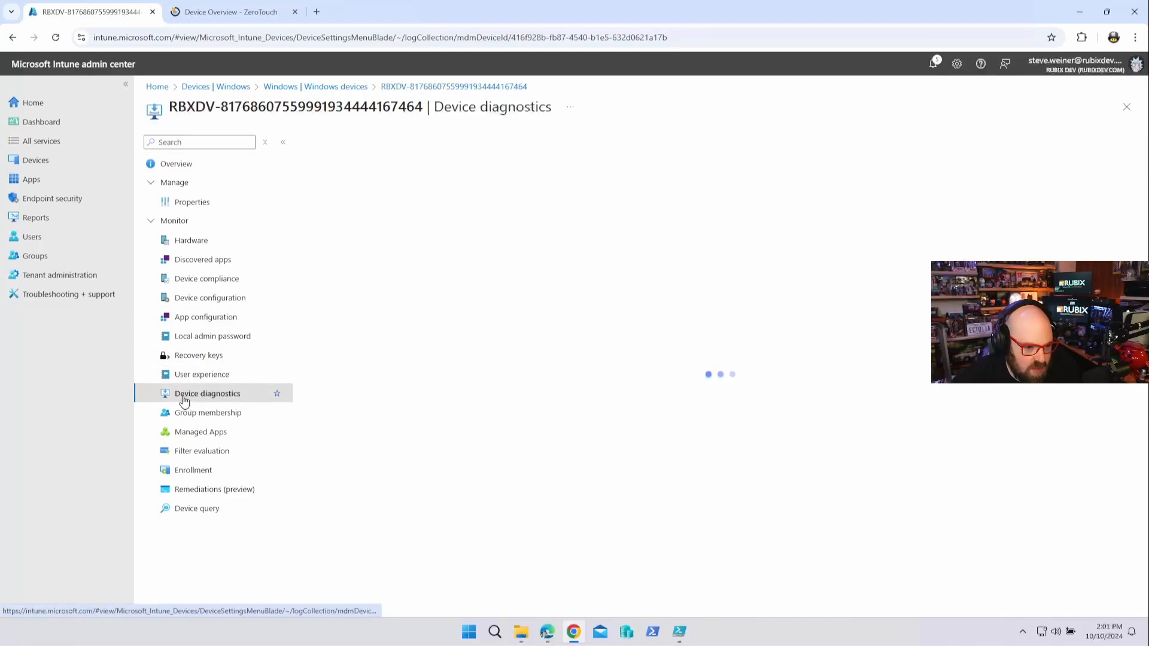
left_click(207, 393)
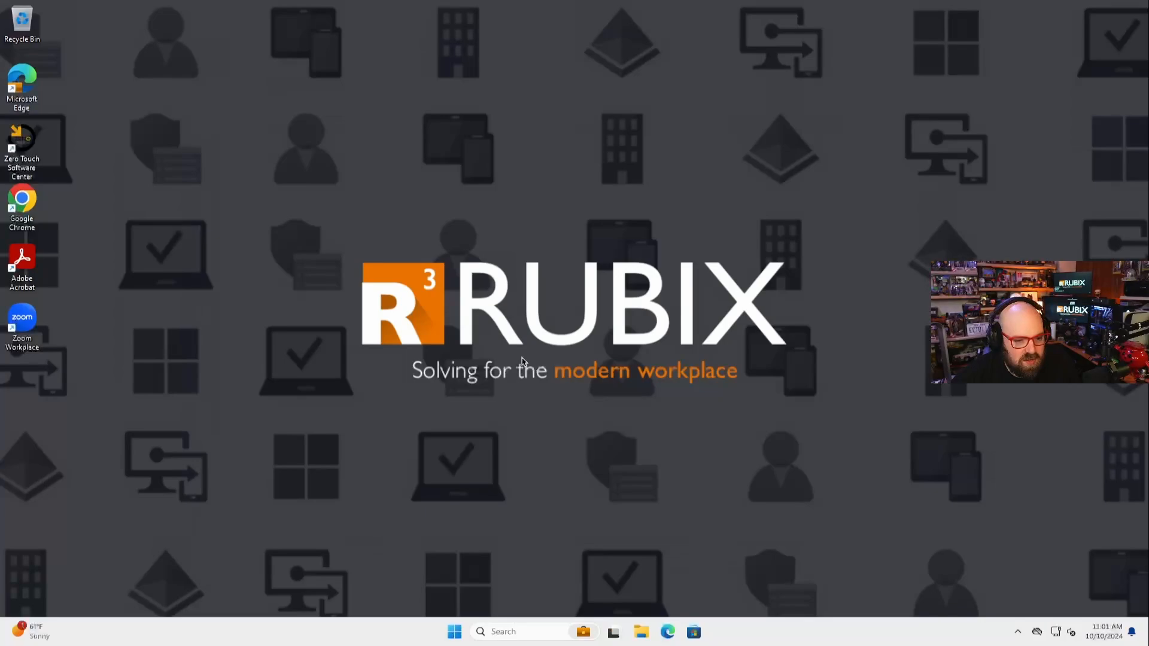
mouse_move(576, 507)
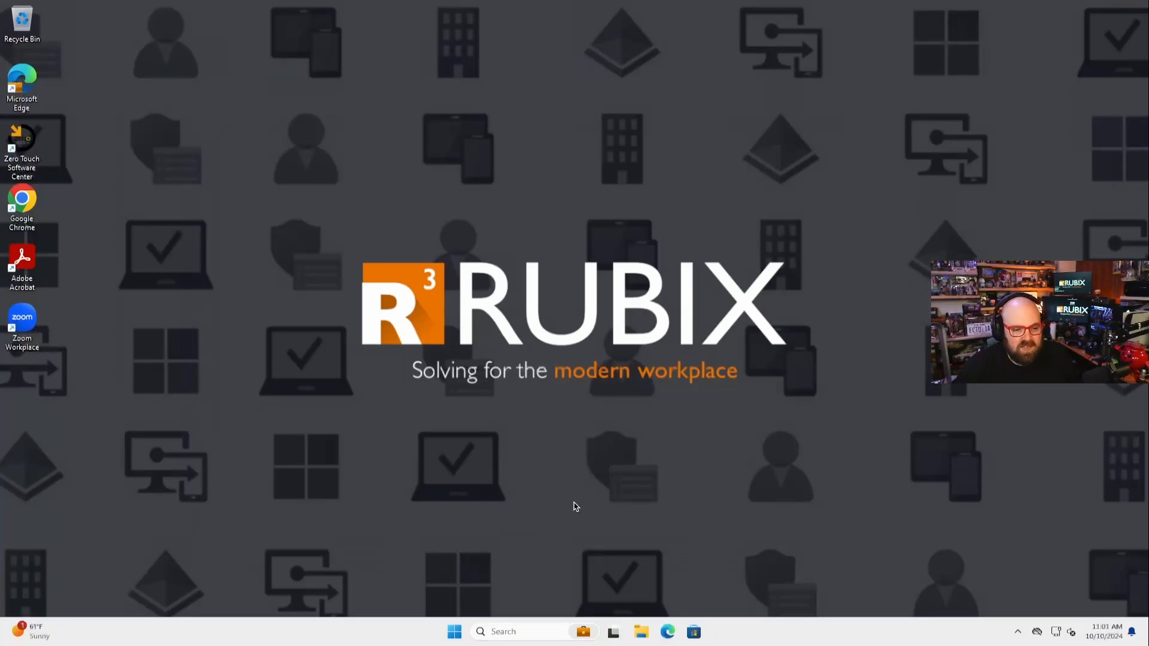
mouse_move(714, 553)
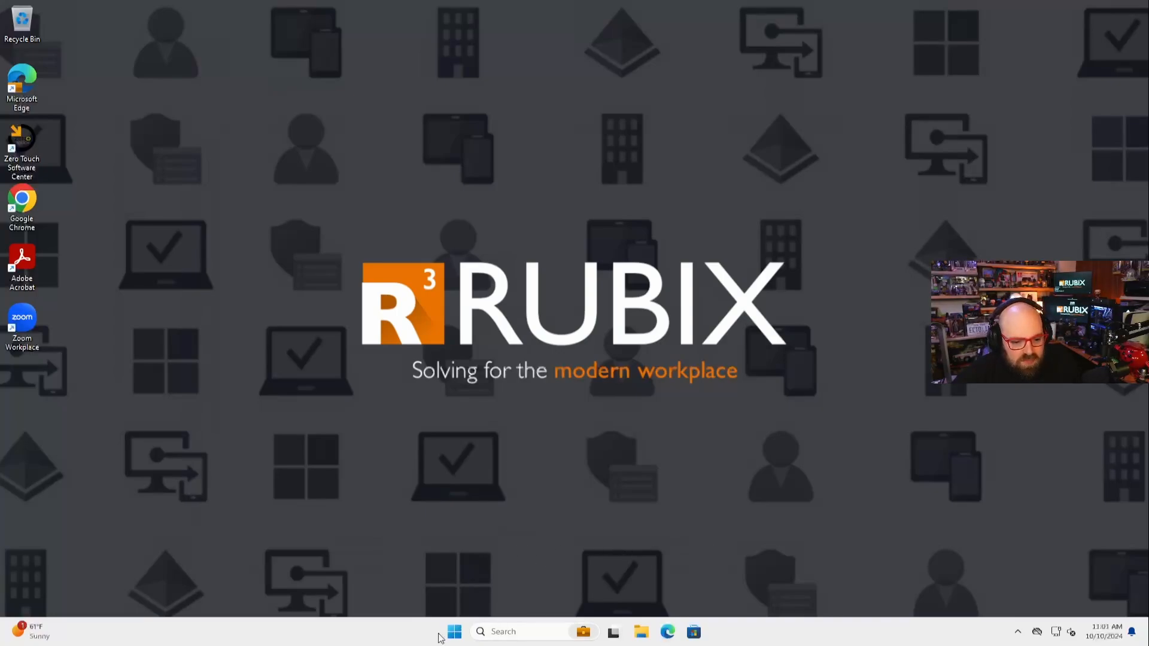
Launch Event Viewer from Start search with 'ev'
type("ev")
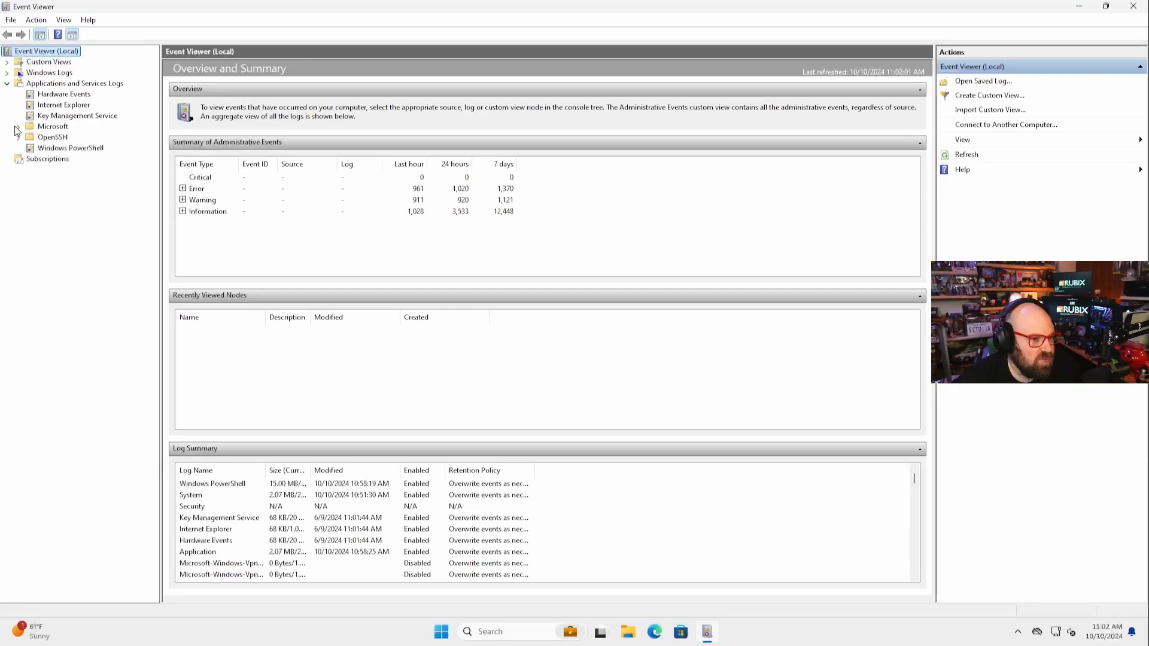
Expand Applications and Services Logs > Microsoft > Windows toward the AAD Operational log
left_click(17, 127)
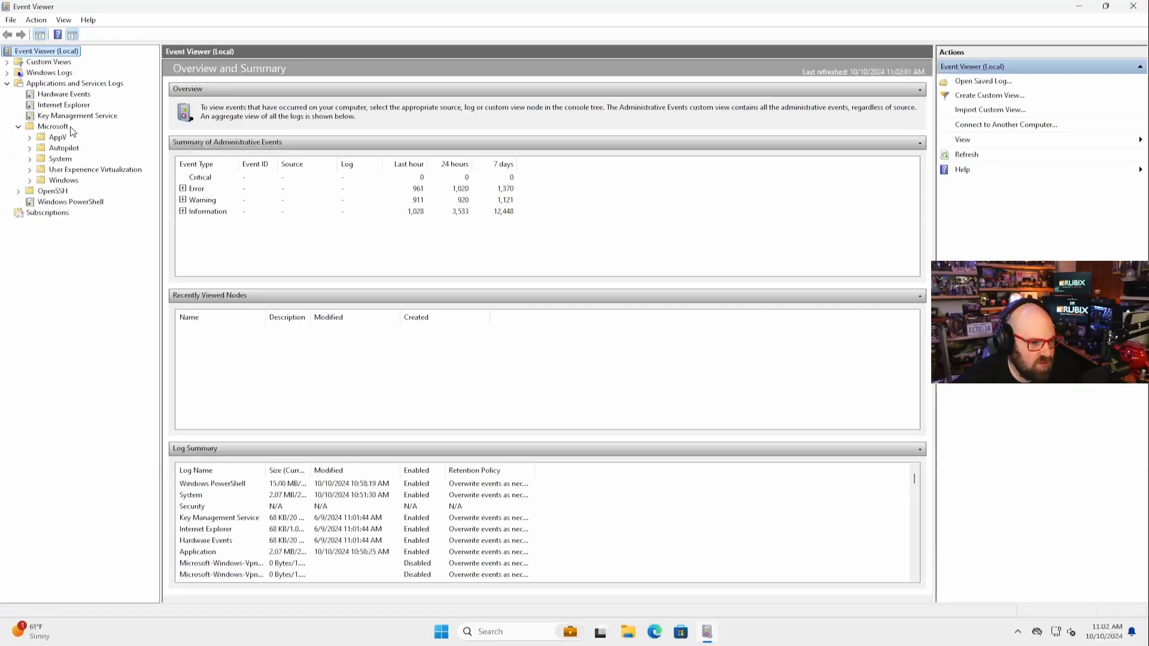
left_click(60, 181)
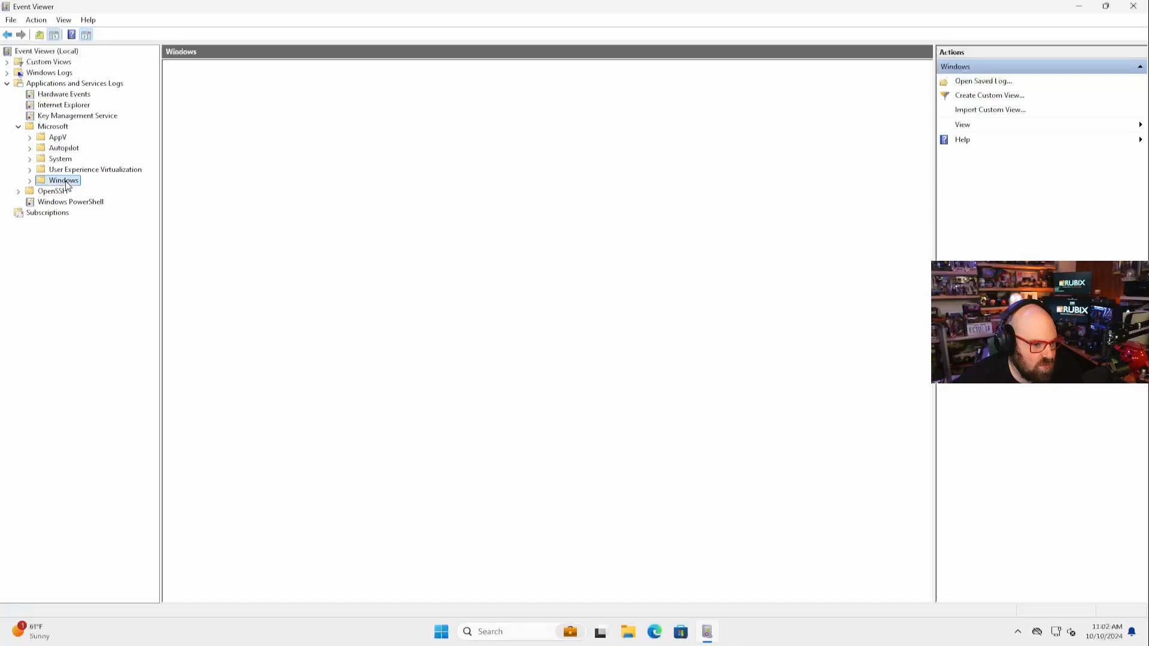
left_click(29, 179)
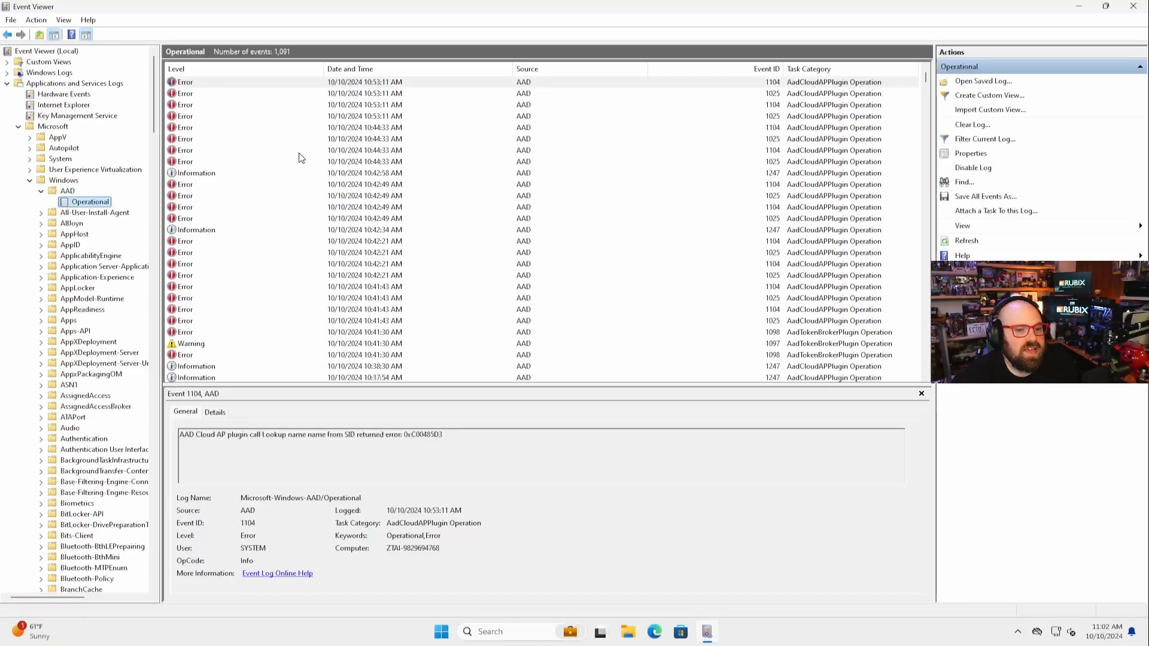
mouse_move(406, 155)
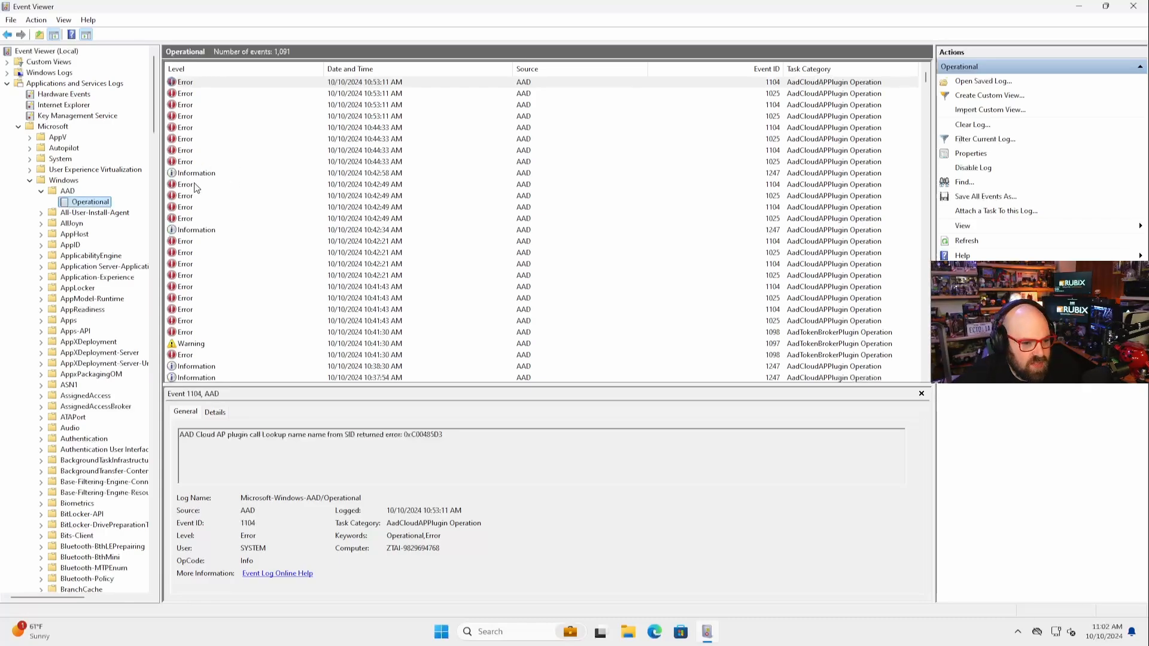
Review AAD Operational error and warning events, selecting the application ID in one description
left_click(227, 173)
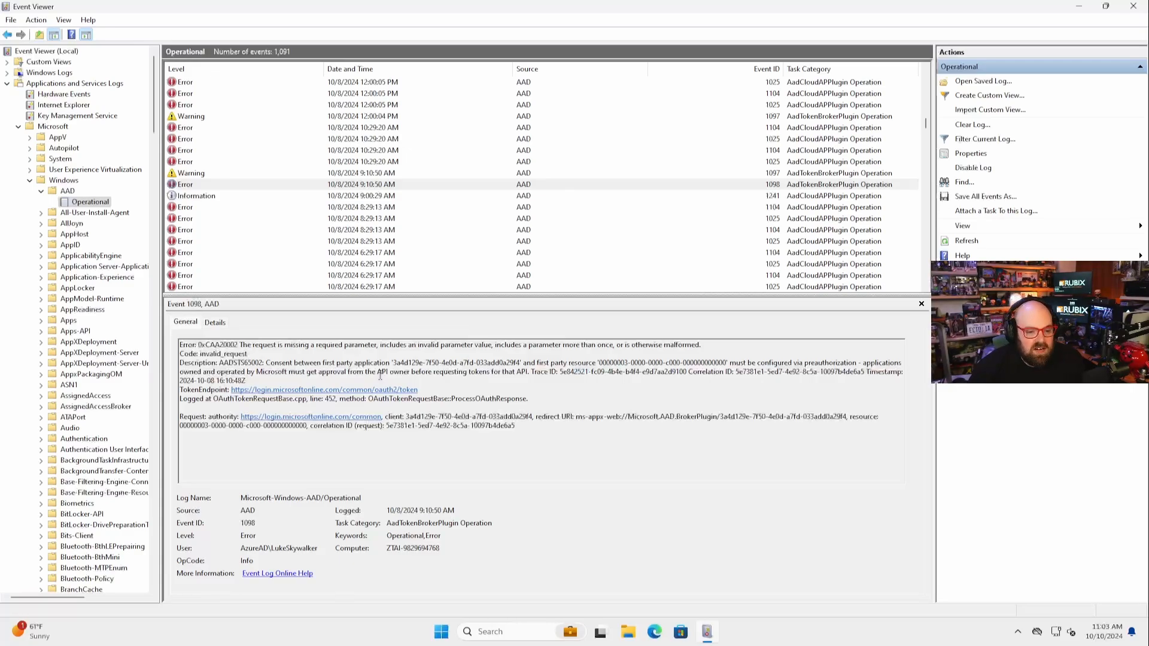
left_click(245, 116)
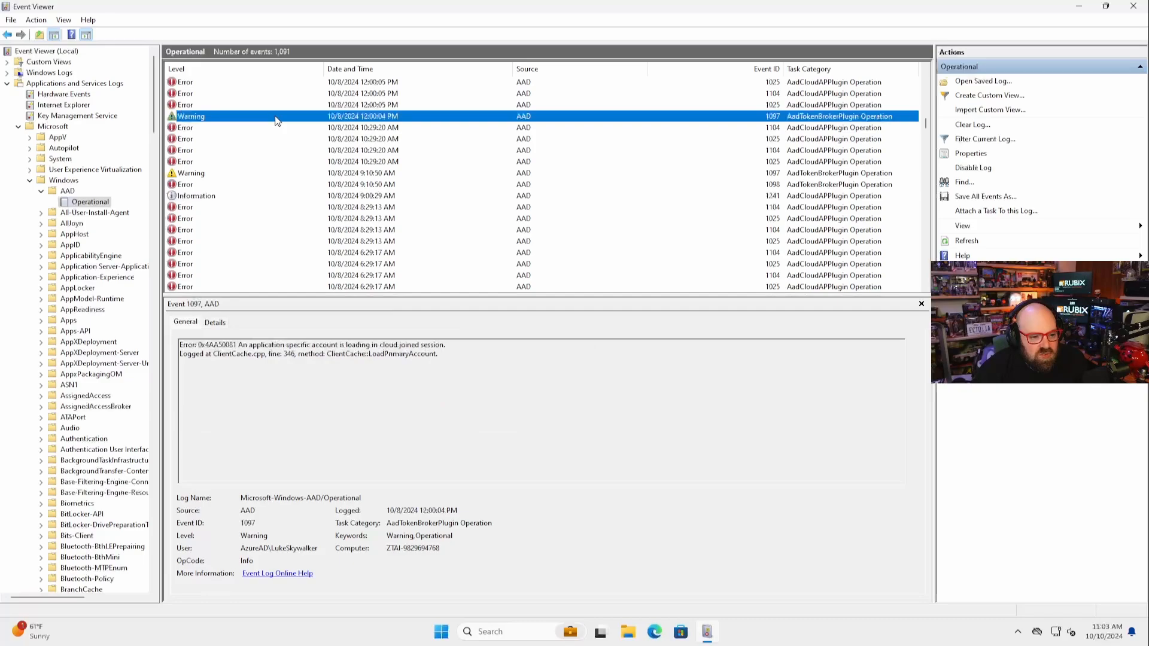
left_click(278, 105)
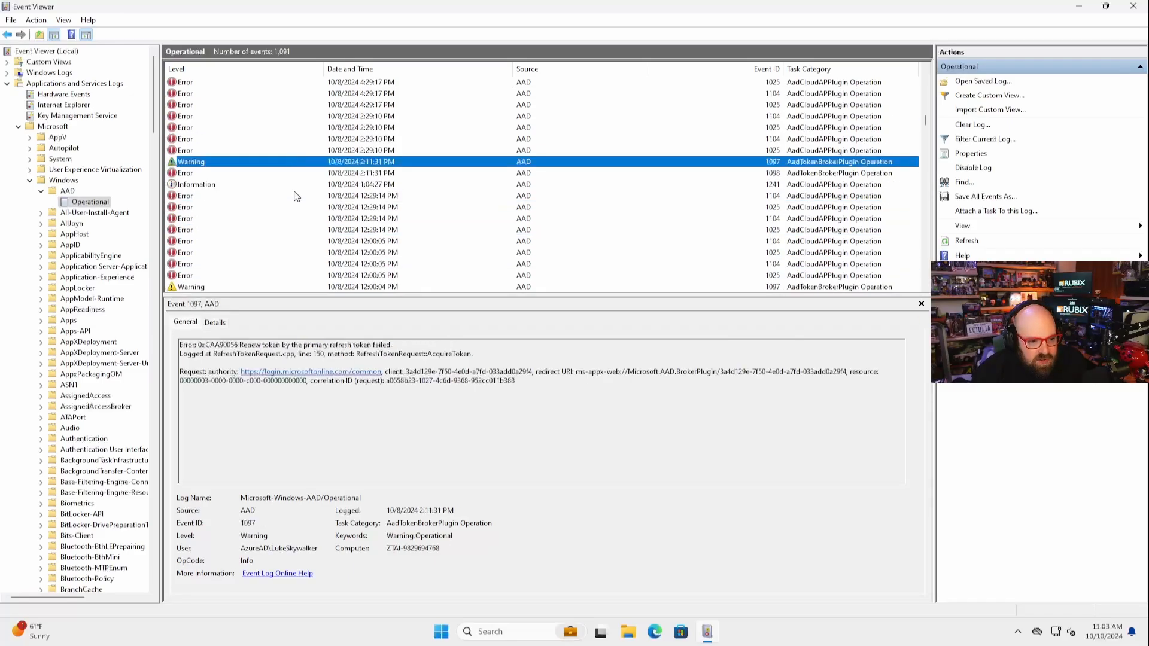
left_click(292, 138)
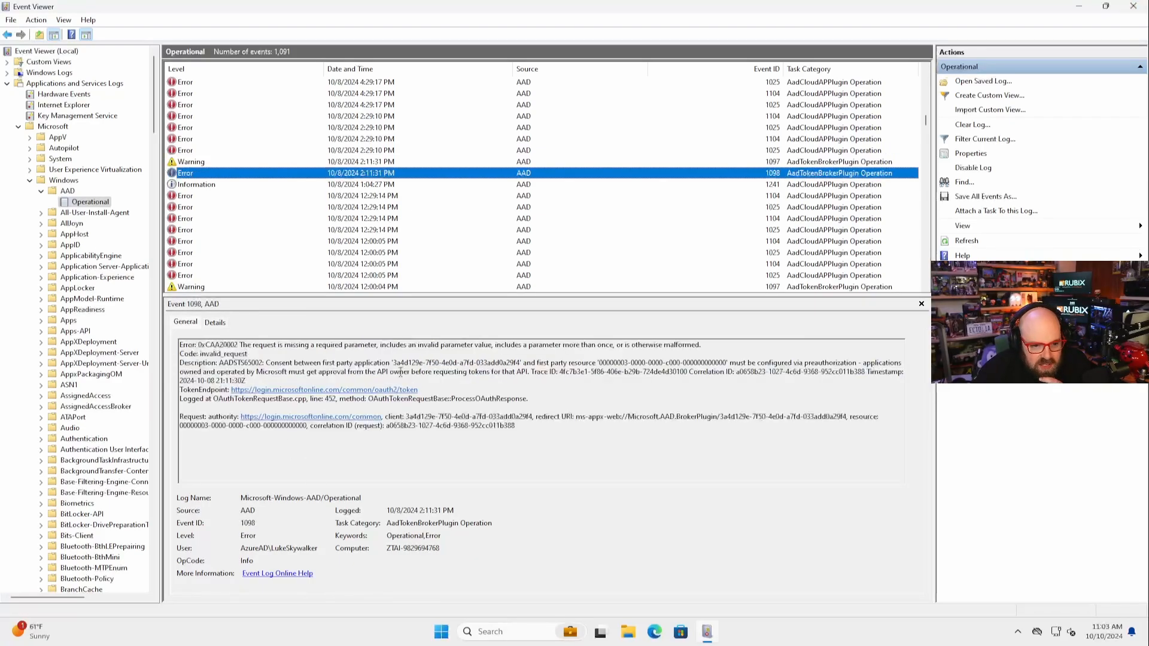
left_click_drag(392, 362, 523, 362)
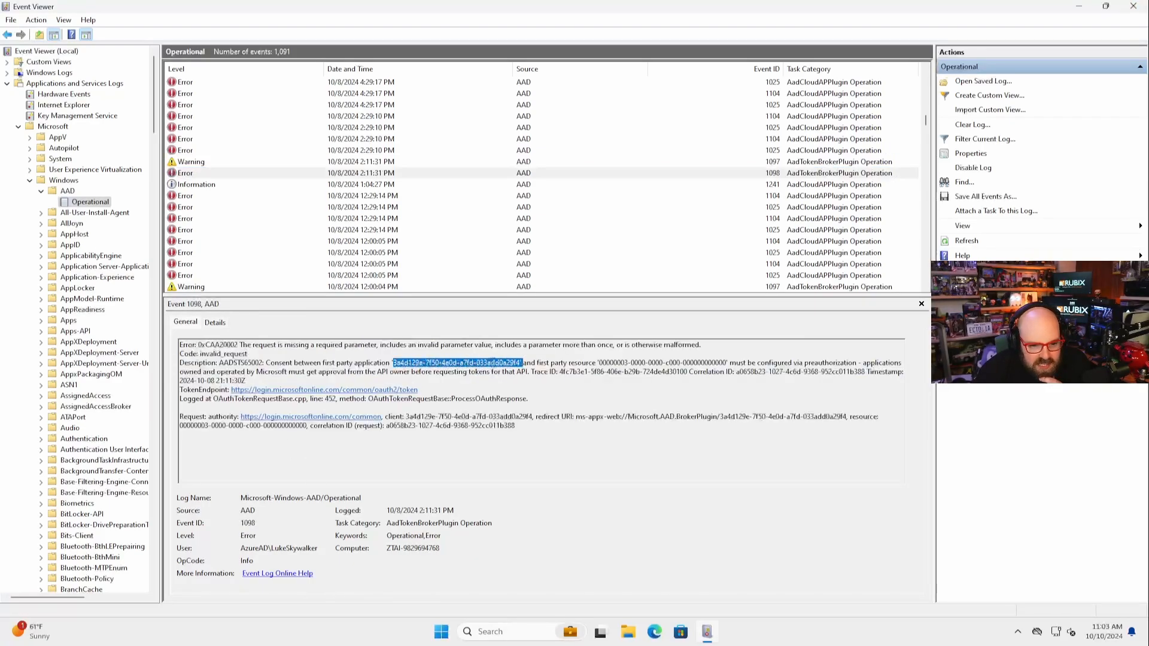
left_click(630, 421)
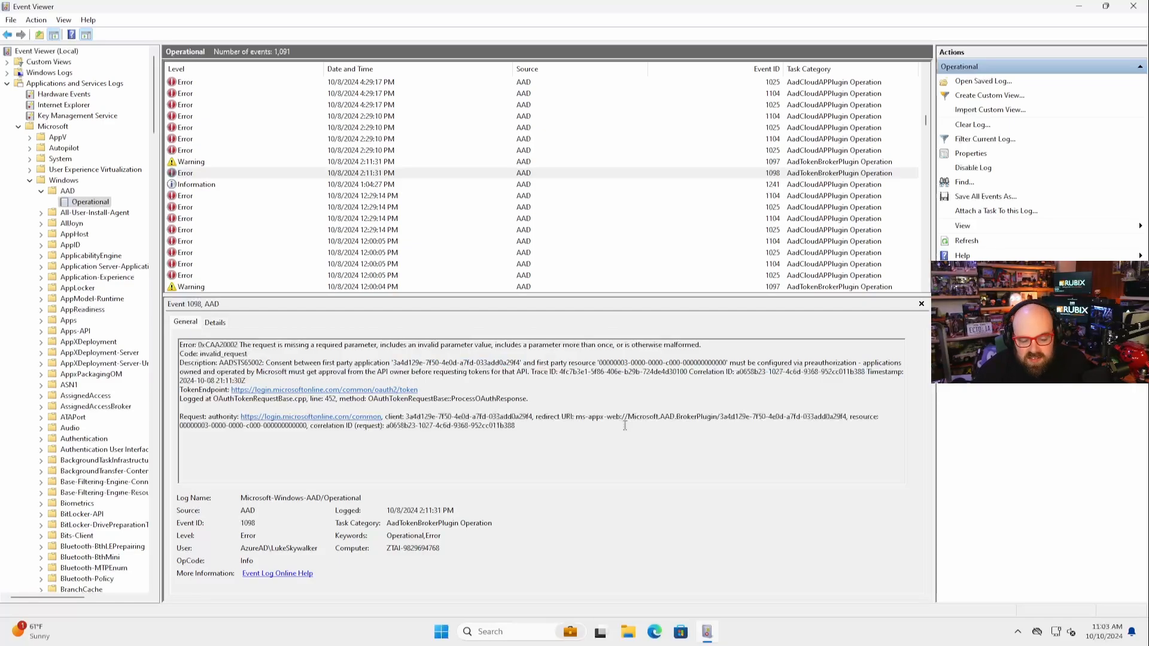
mouse_move(457, 394)
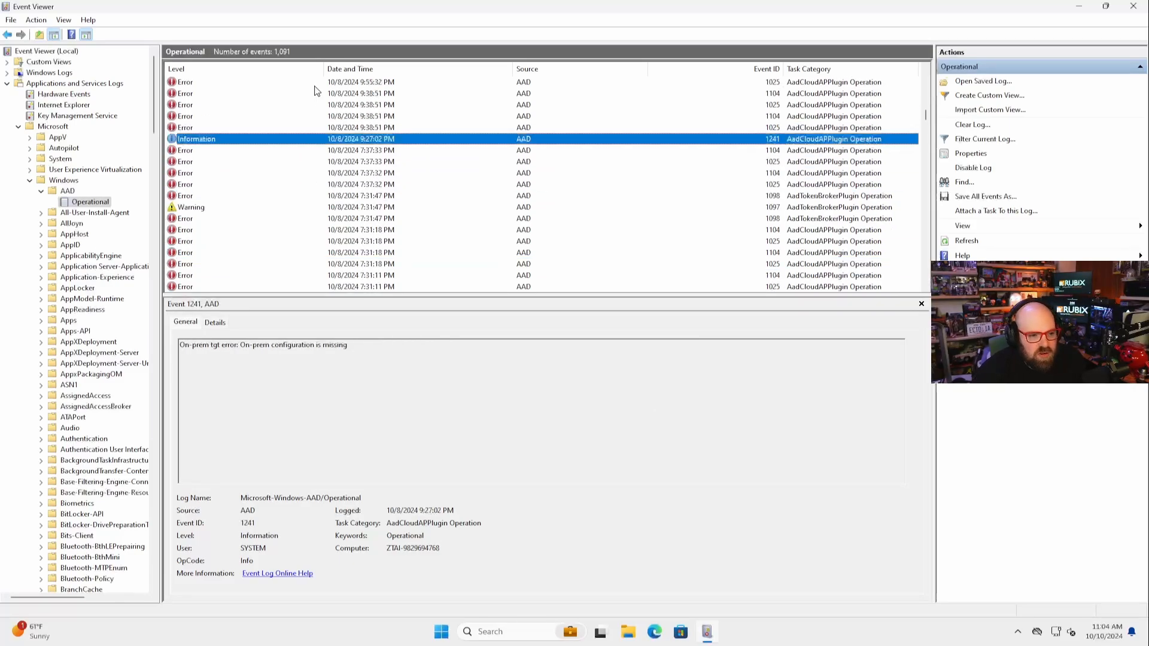
Examine the Cloud AP plugin errors, ending on the HTTP 400 request failure details
left_click(347, 197)
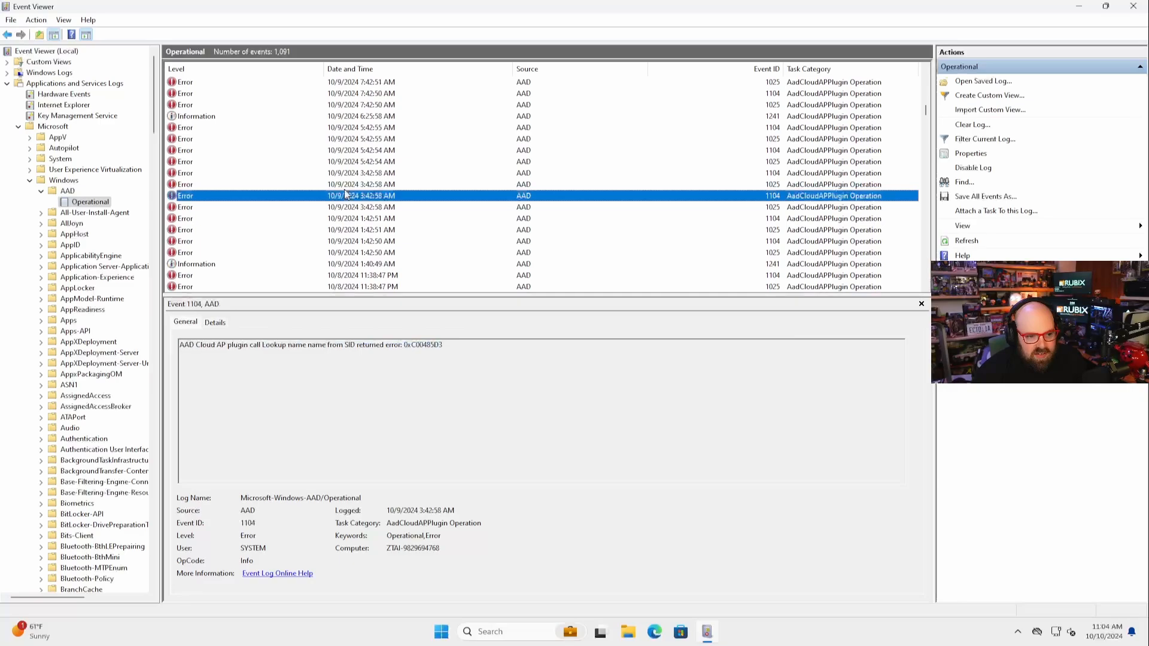
left_click(359, 161)
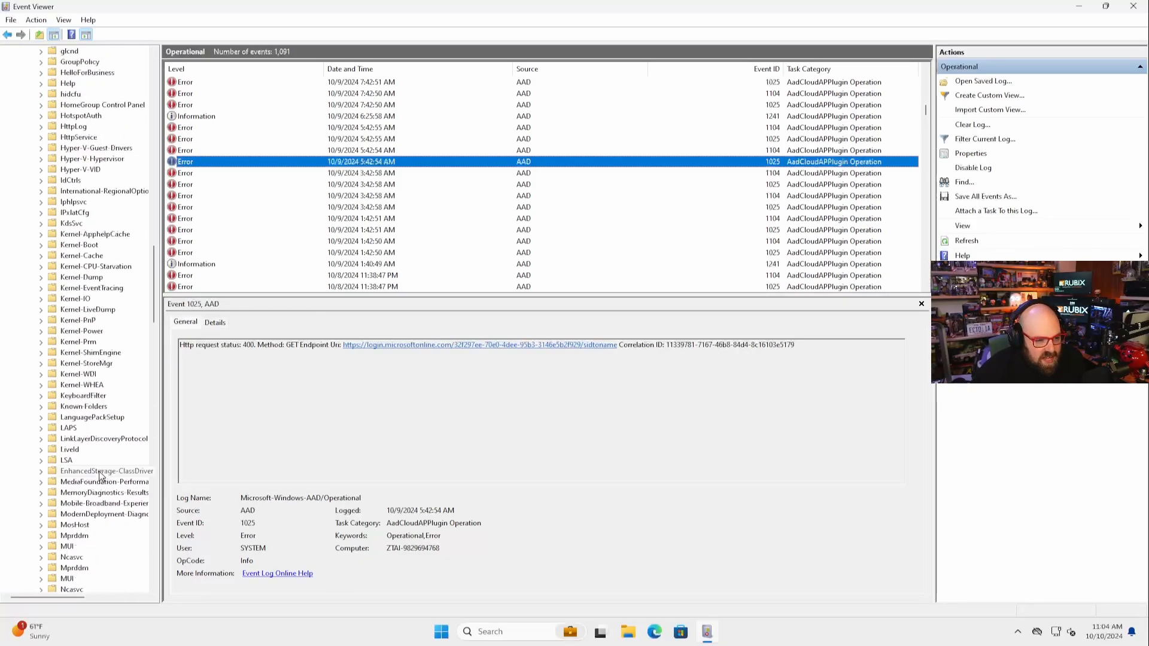
Show the DeviceManagement-Enterprise-Diagnostics-Provider Admin log ending in Bad request (400)
scroll("down", 3)
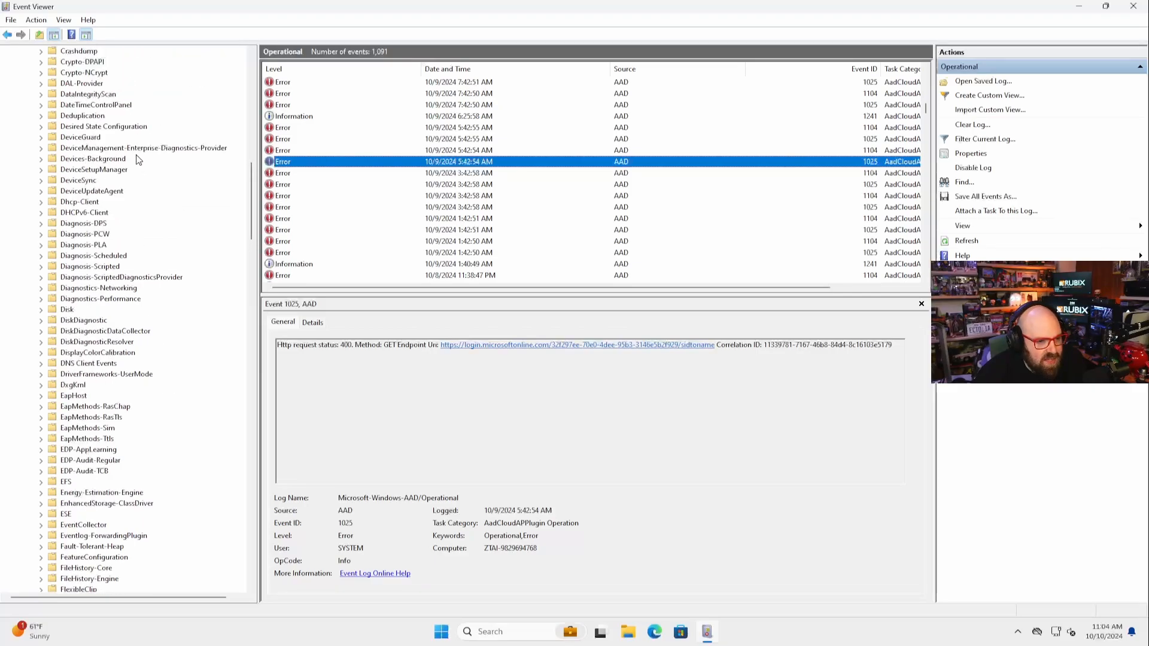
left_click(117, 149)
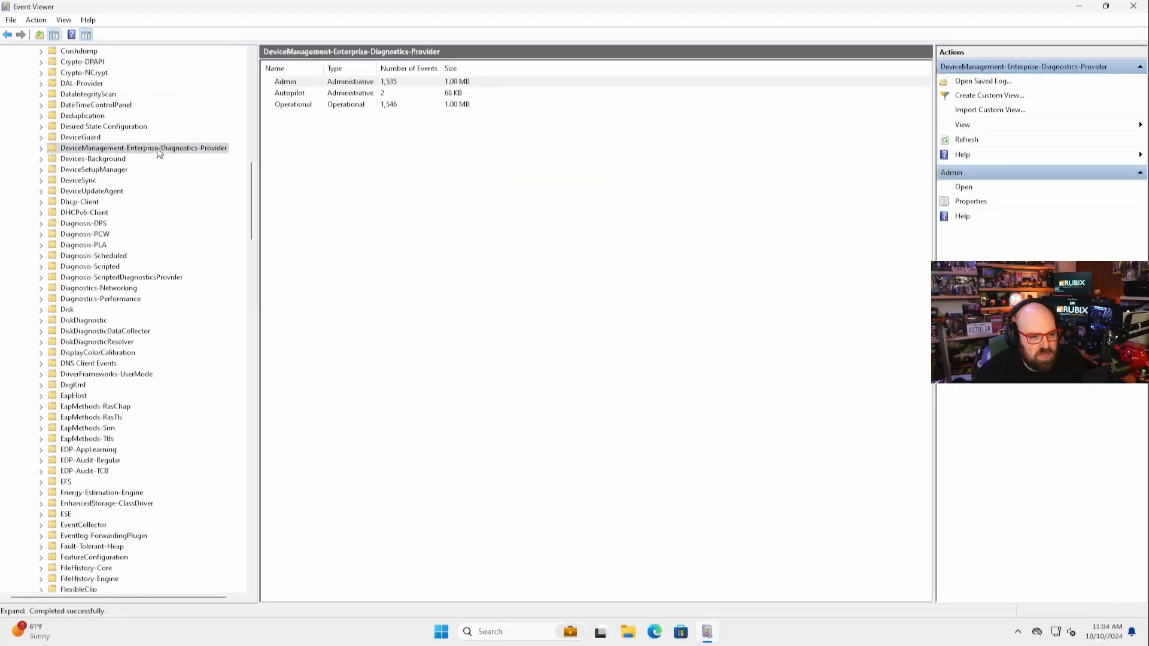
left_click(43, 148)
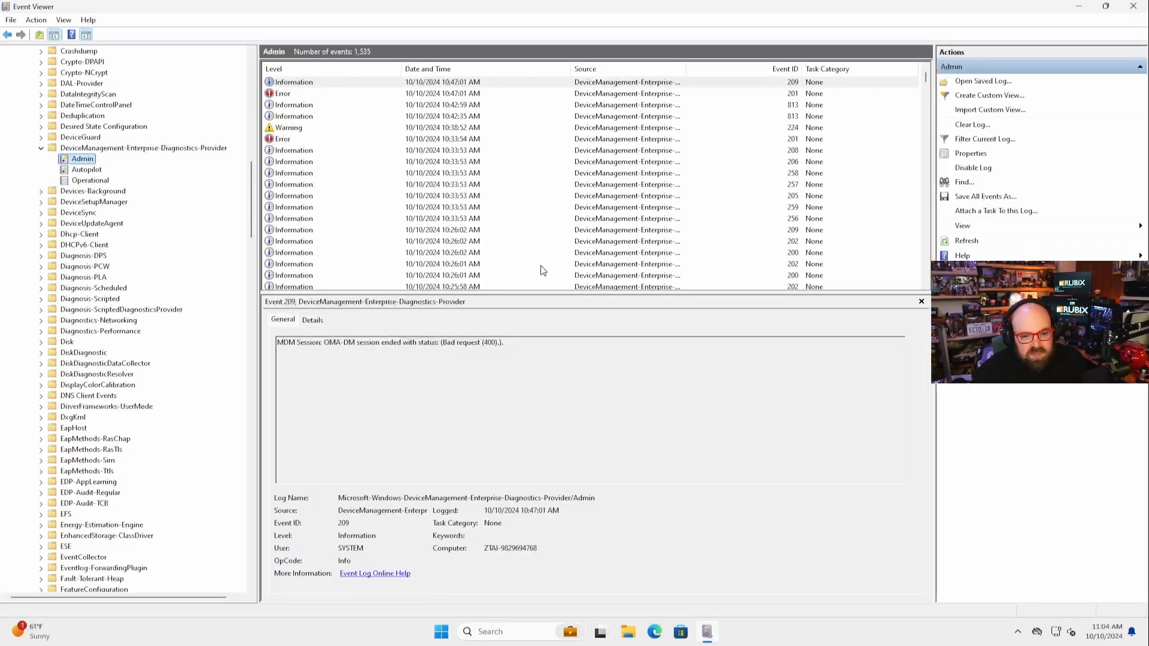
mouse_move(519, 305)
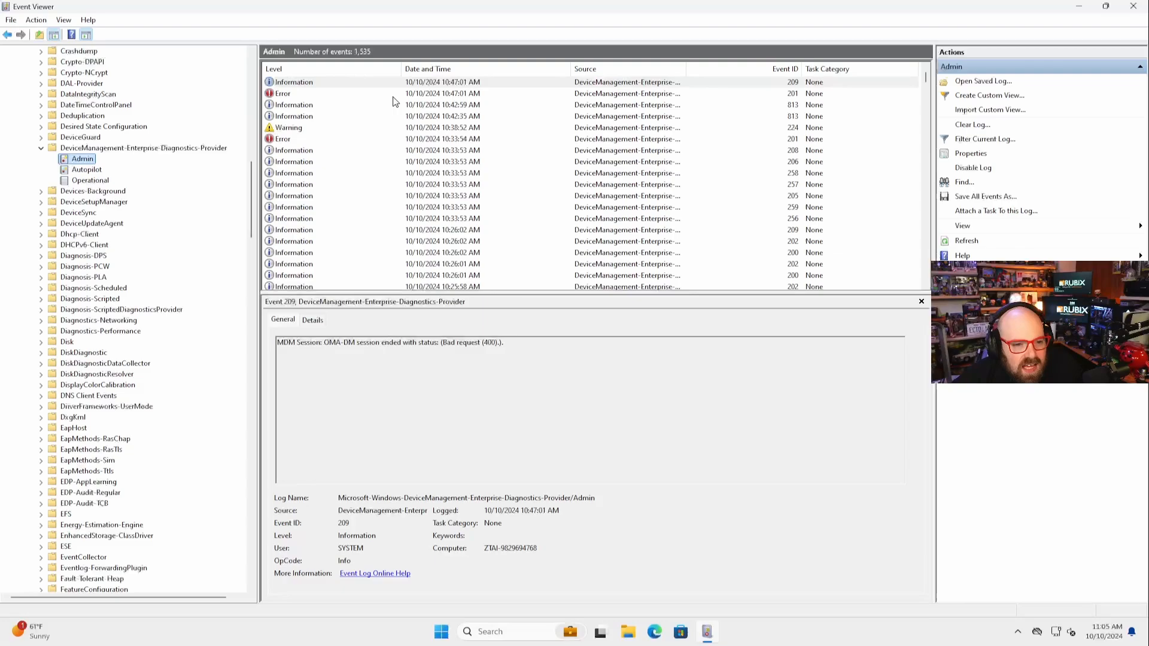
Review AllowTelemetry, AAD token failure, BitLocker and OMA-DM session events in the Admin log
left_click(391, 93)
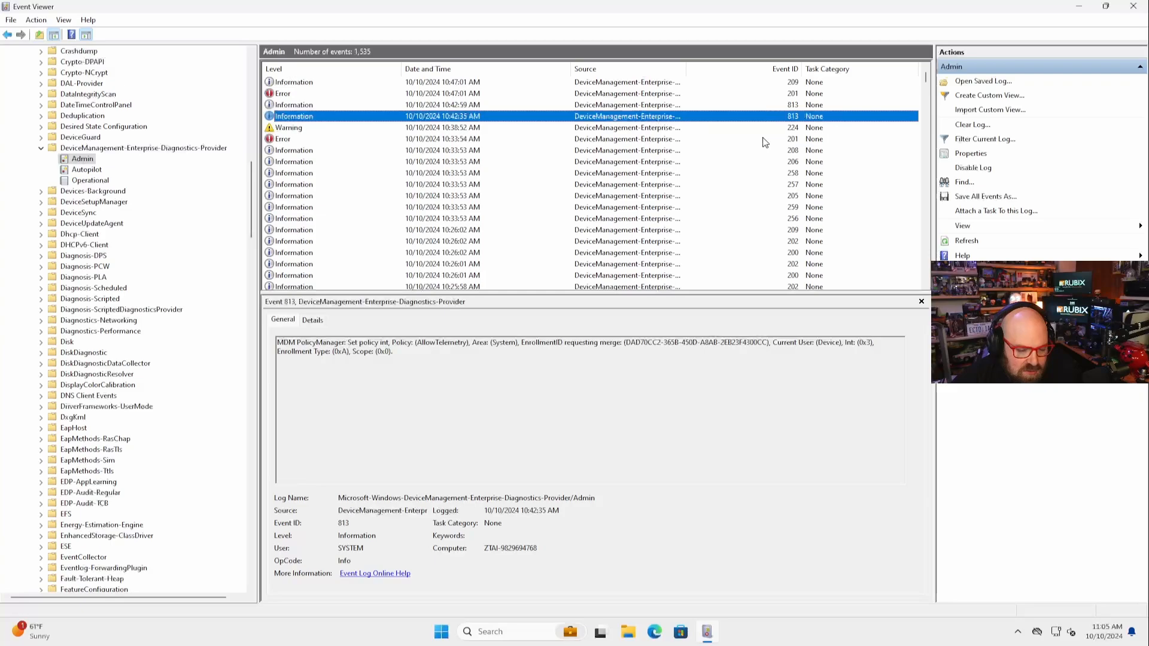
mouse_move(780, 101)
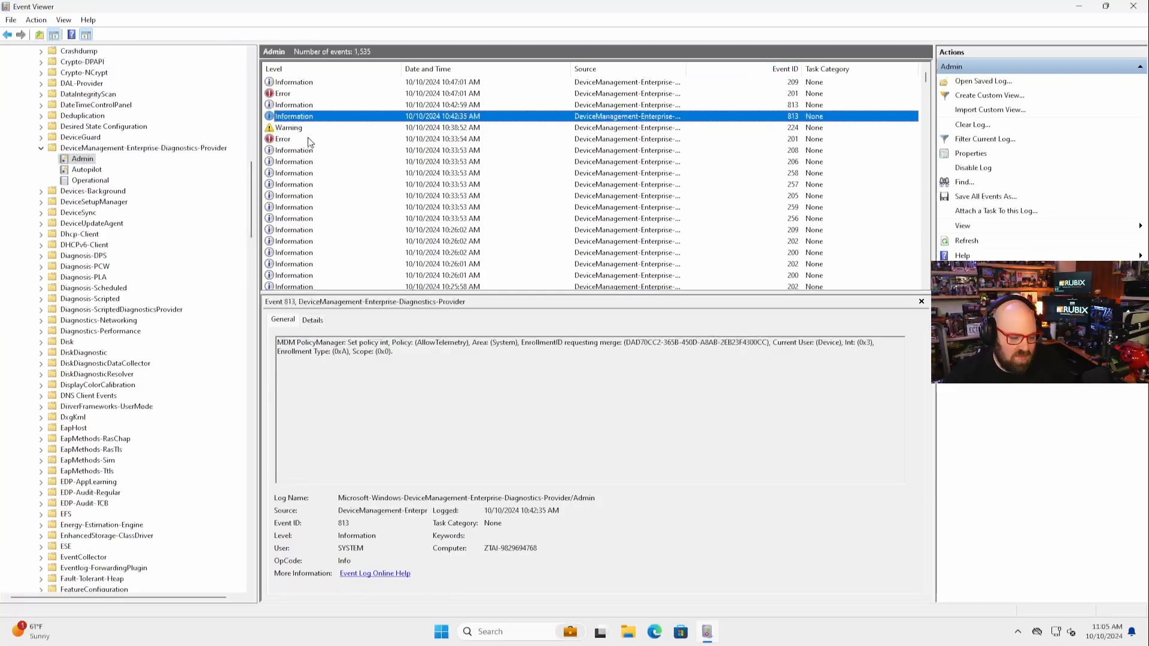
left_click(305, 127)
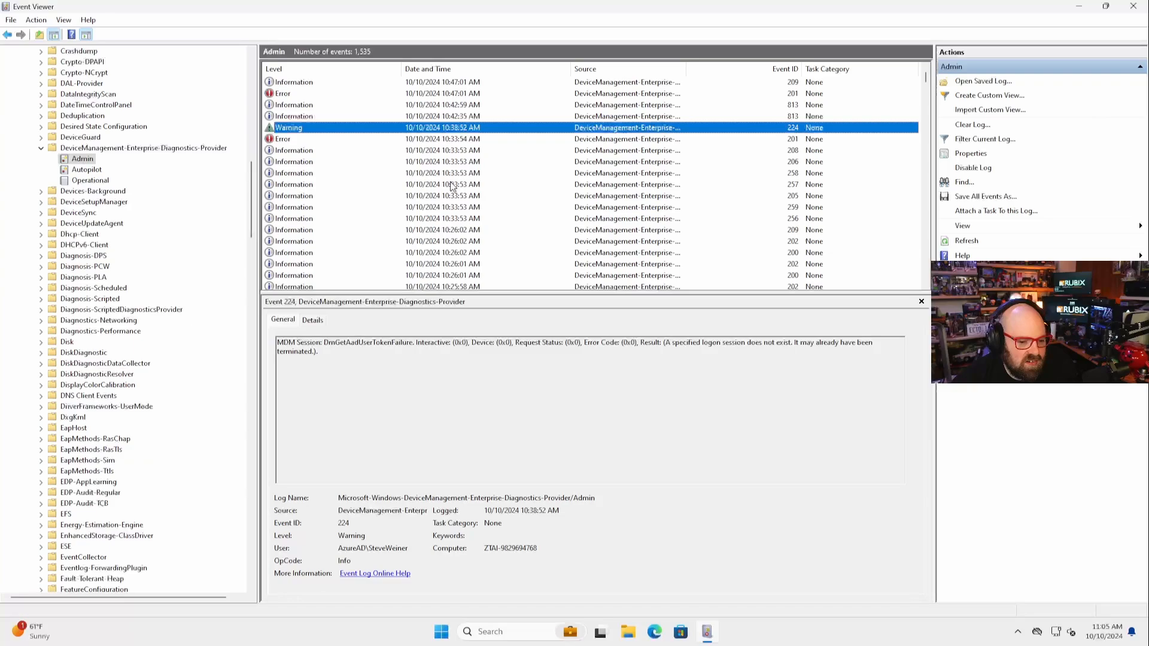
left_click(294, 139)
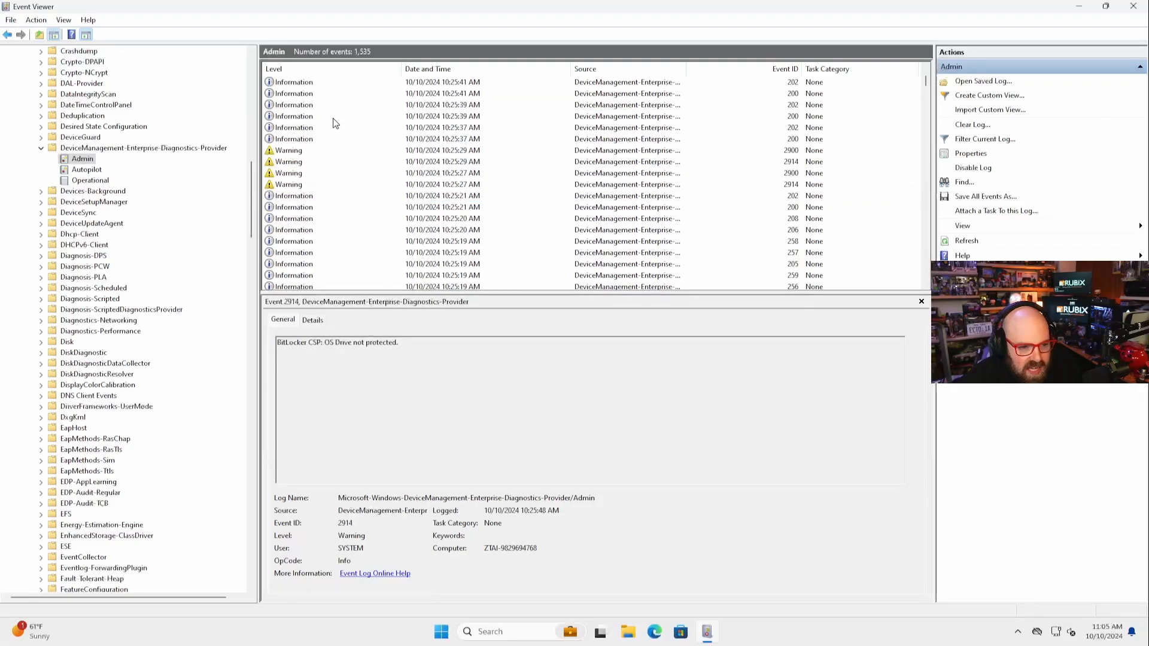
left_click(327, 161)
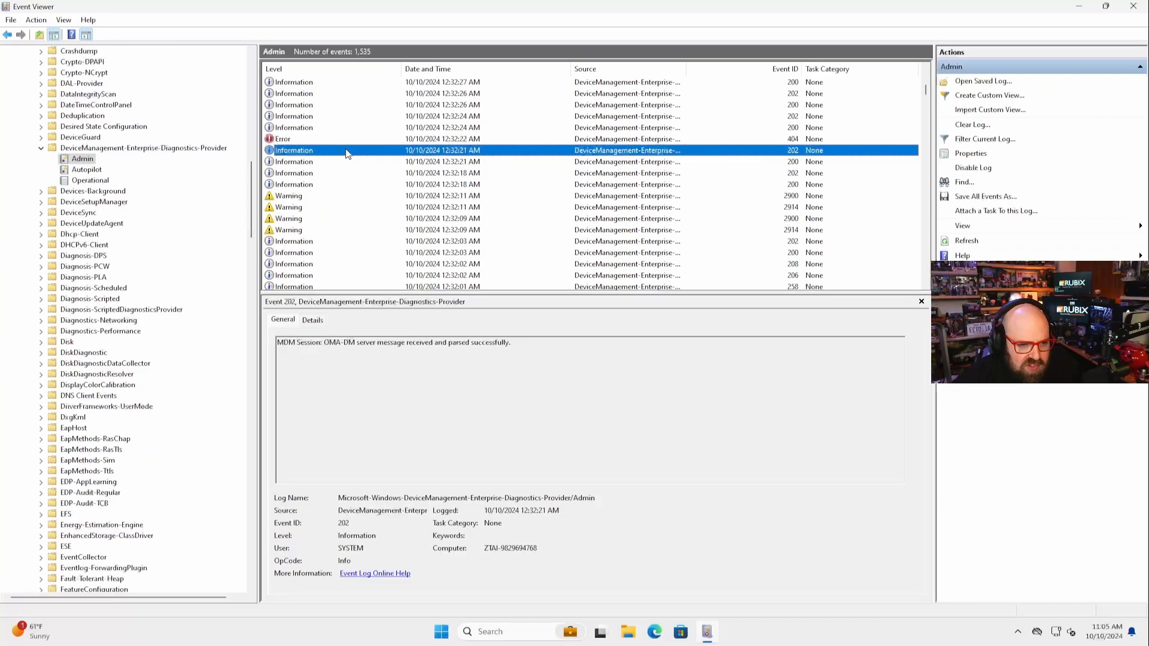
left_click(349, 116)
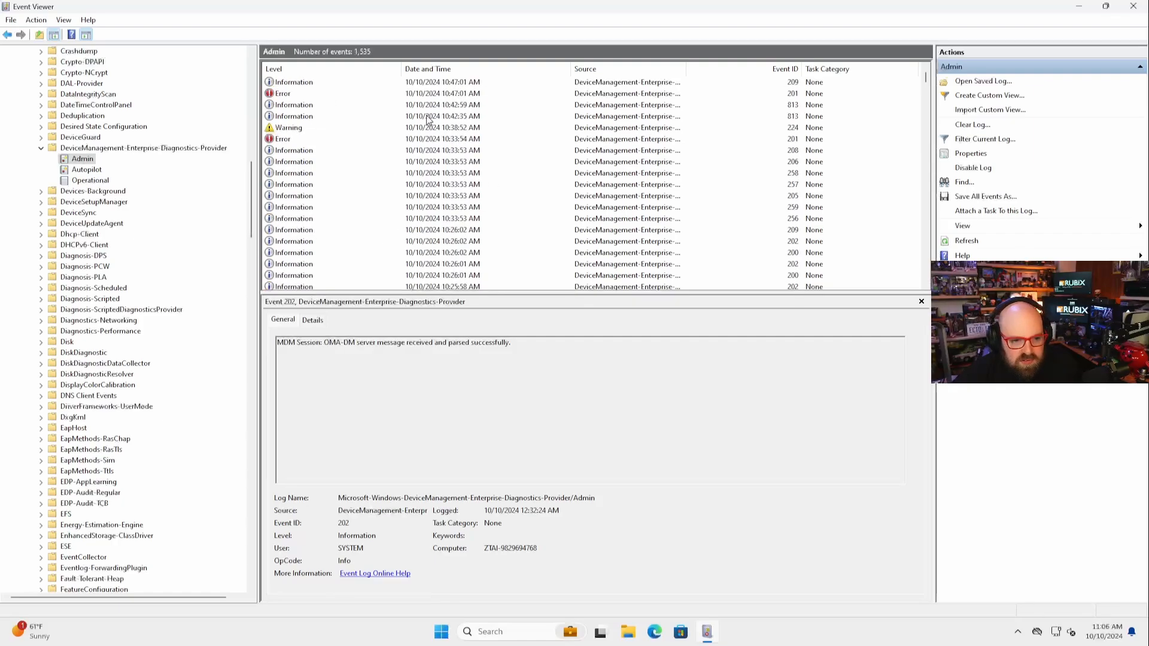
mouse_move(411, 213)
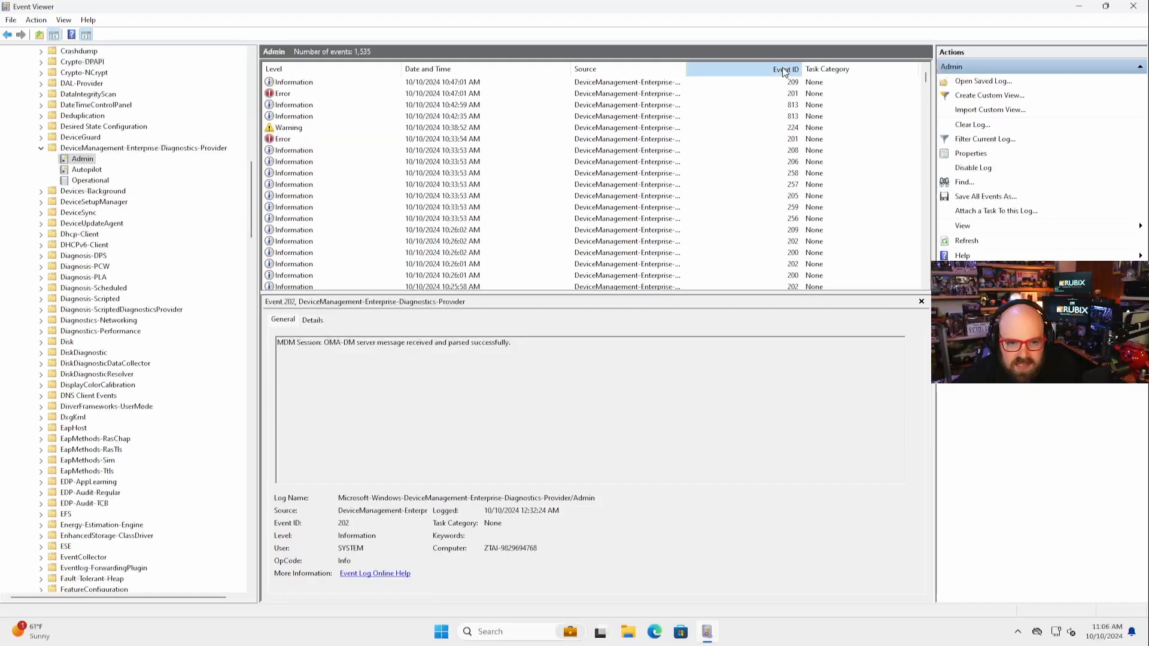
Sort by Event ID and inspect EnterpriseDesktopAppManagement events, MSI product code and MDMAppInstaller task start
left_click(783, 69)
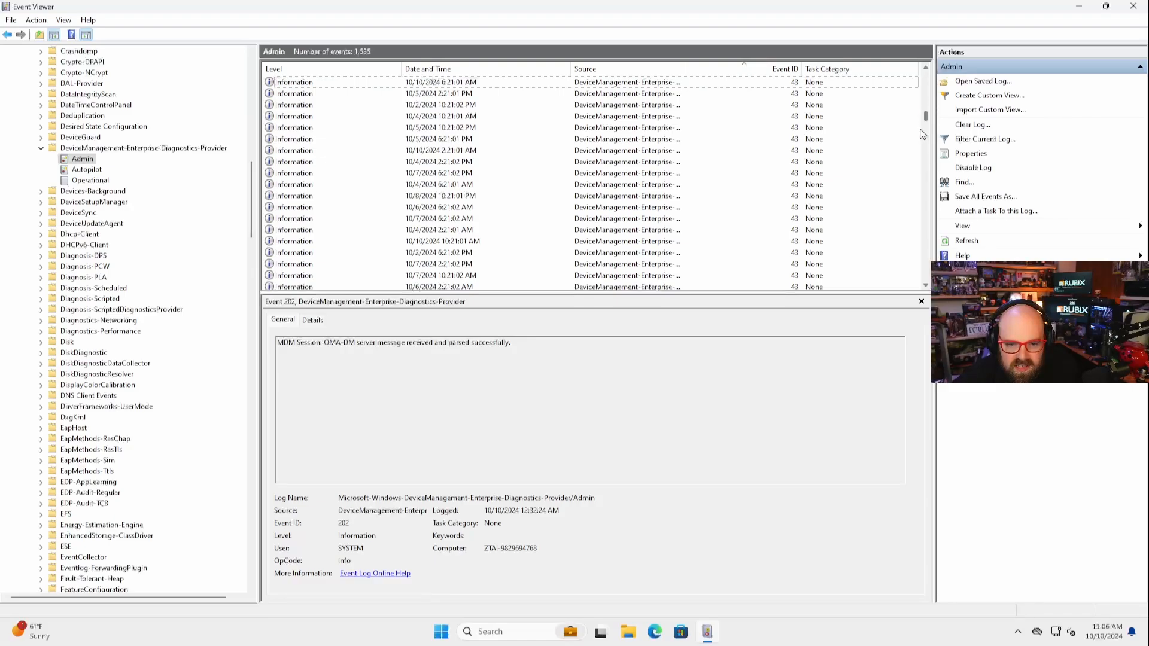
scroll("down", 3)
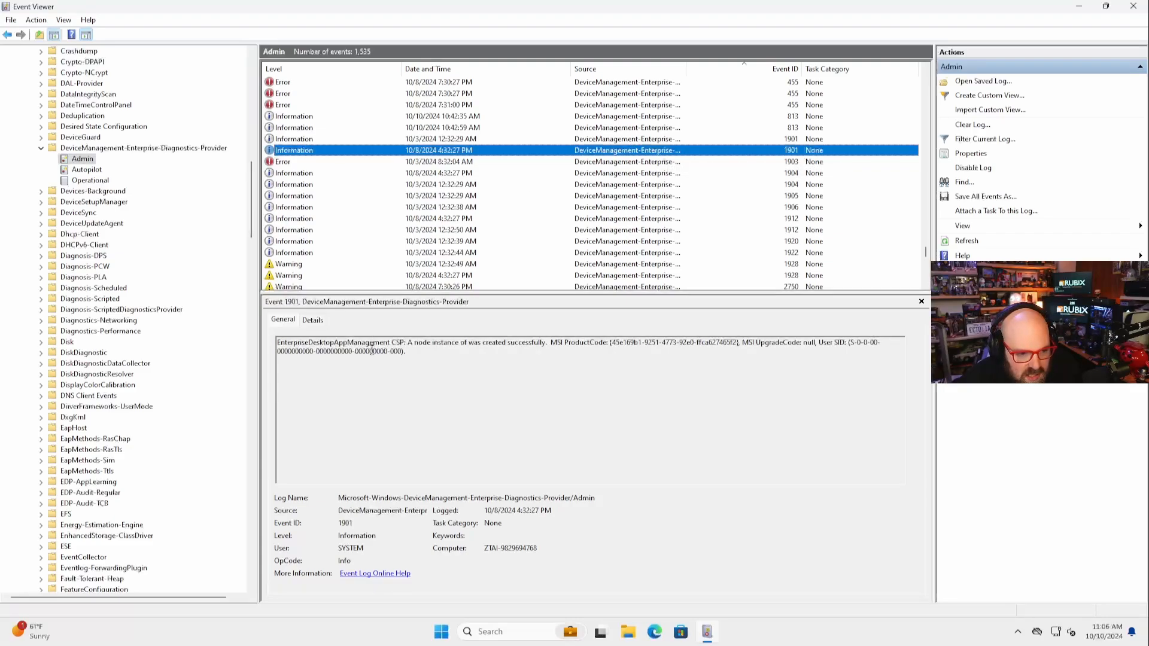
mouse_move(489, 170)
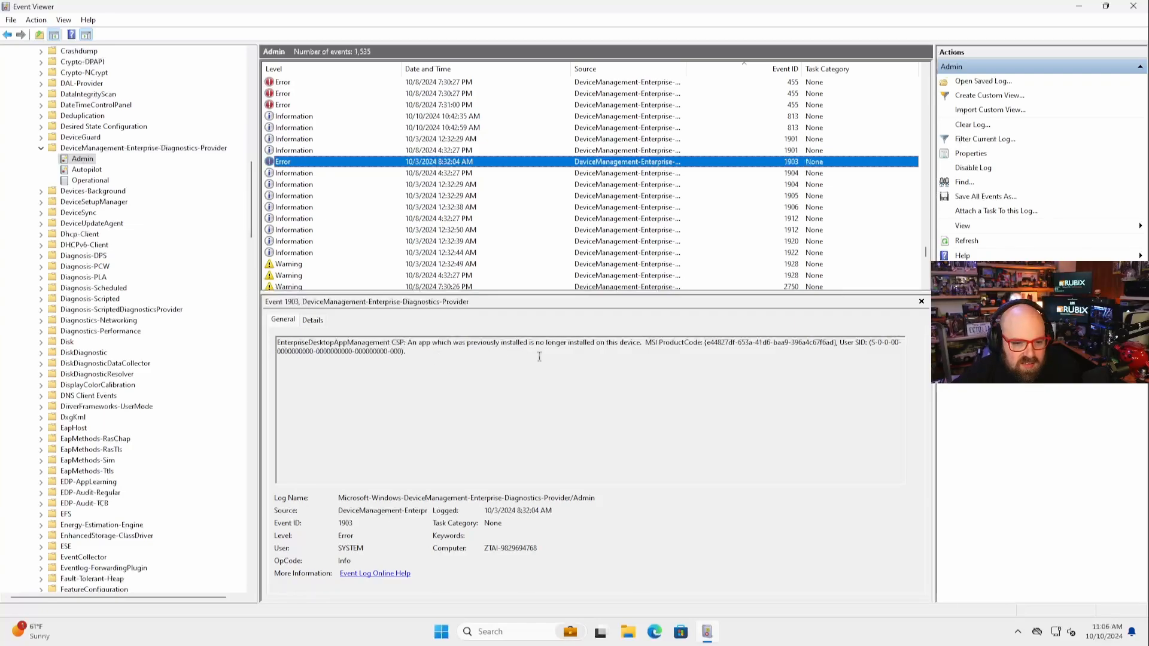
mouse_move(708, 345)
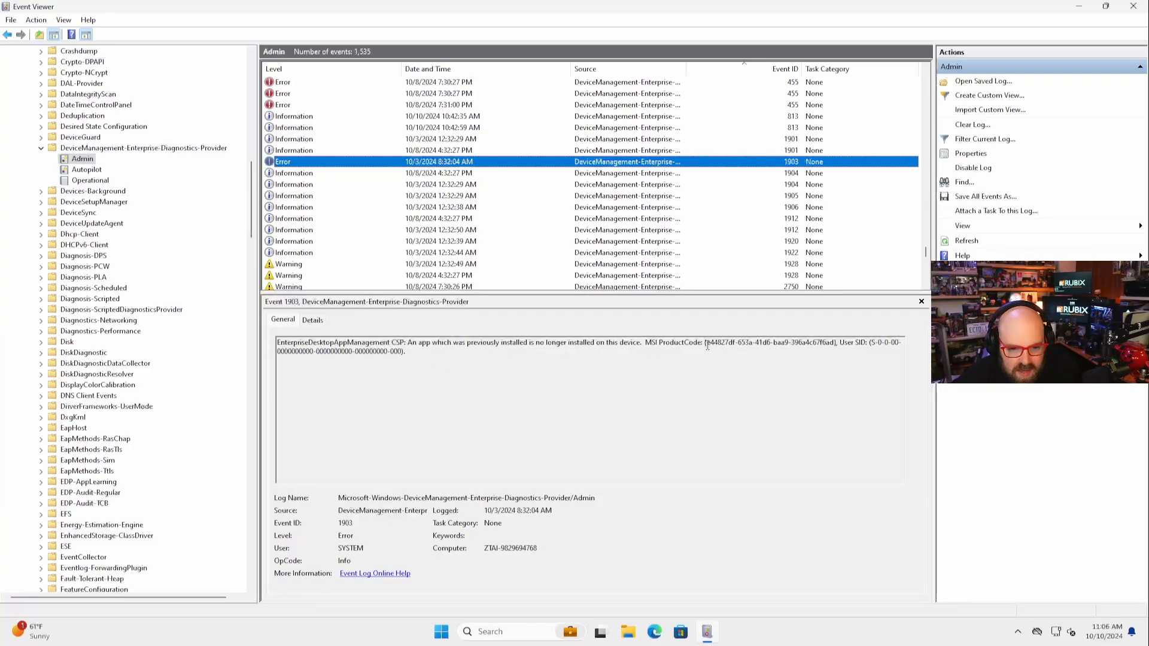
left_click_drag(707, 342, 837, 342)
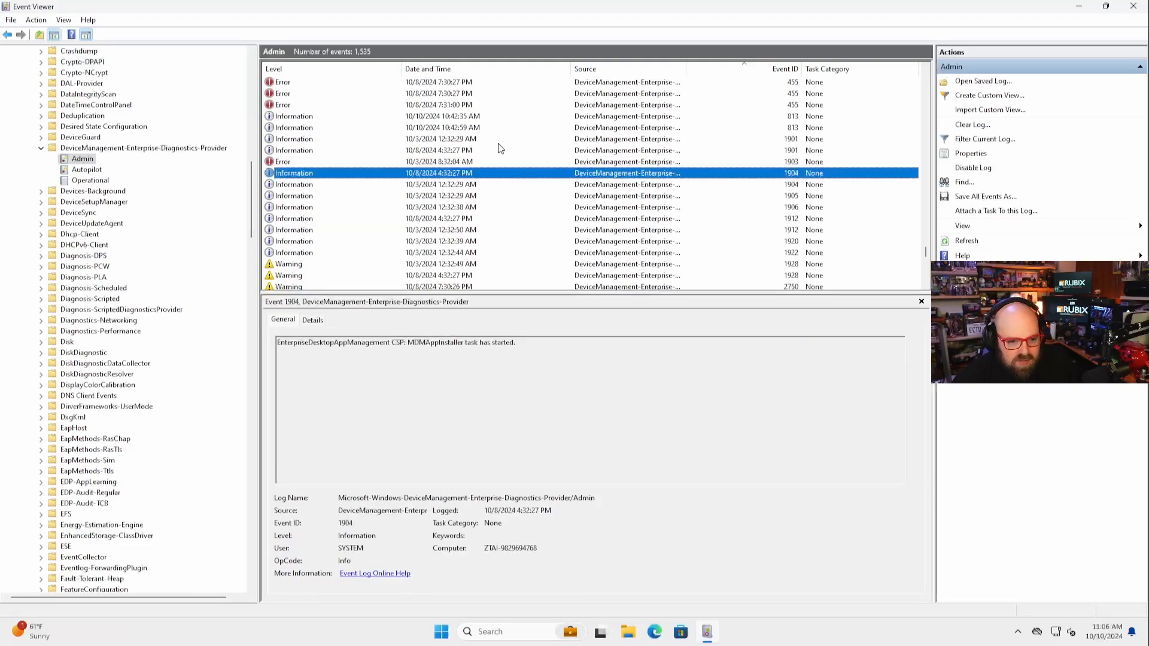
left_click(481, 127)
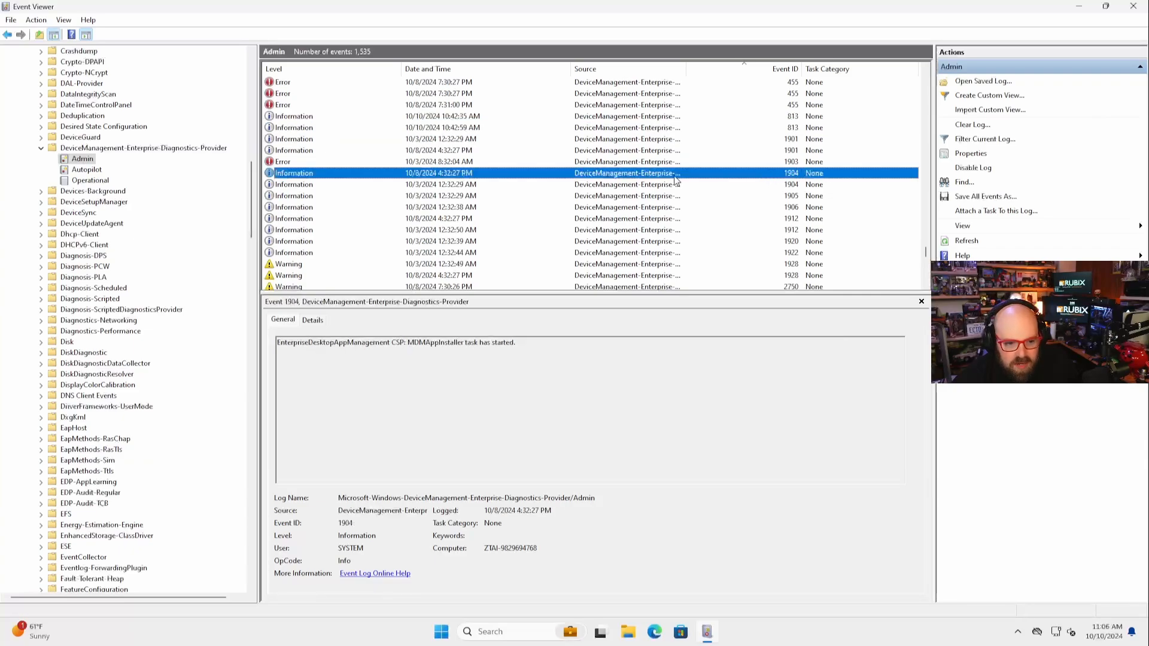
mouse_move(678, 199)
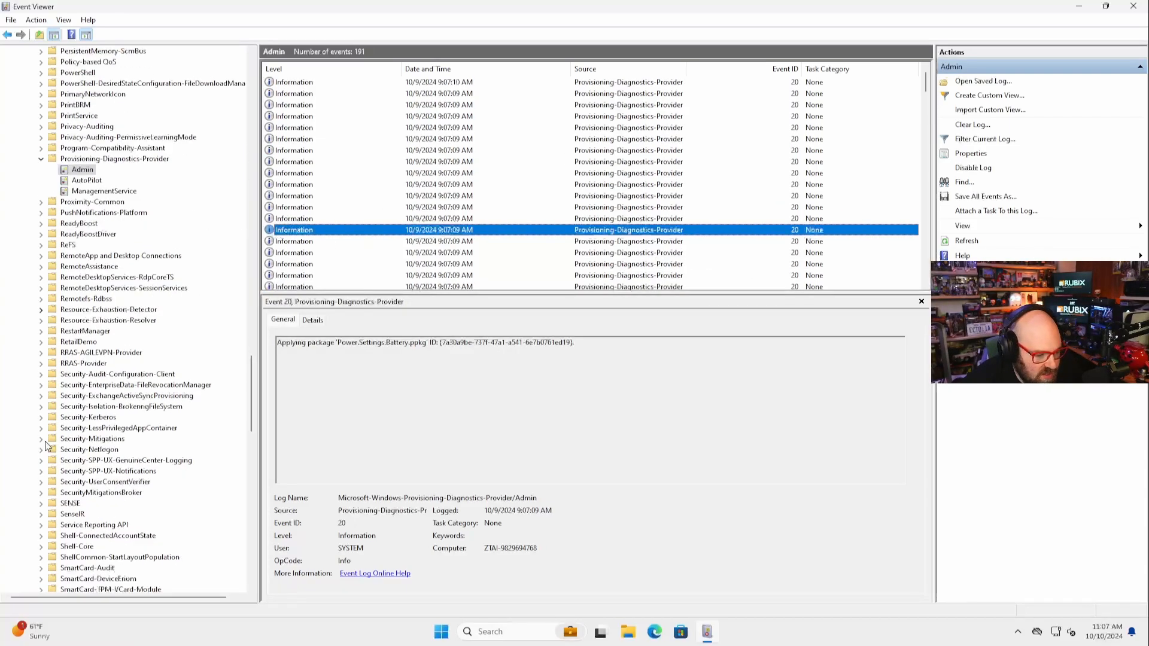
Review Windows Hello provisioning and automatic device join events in User Device Registration Admin
scroll("down", 3)
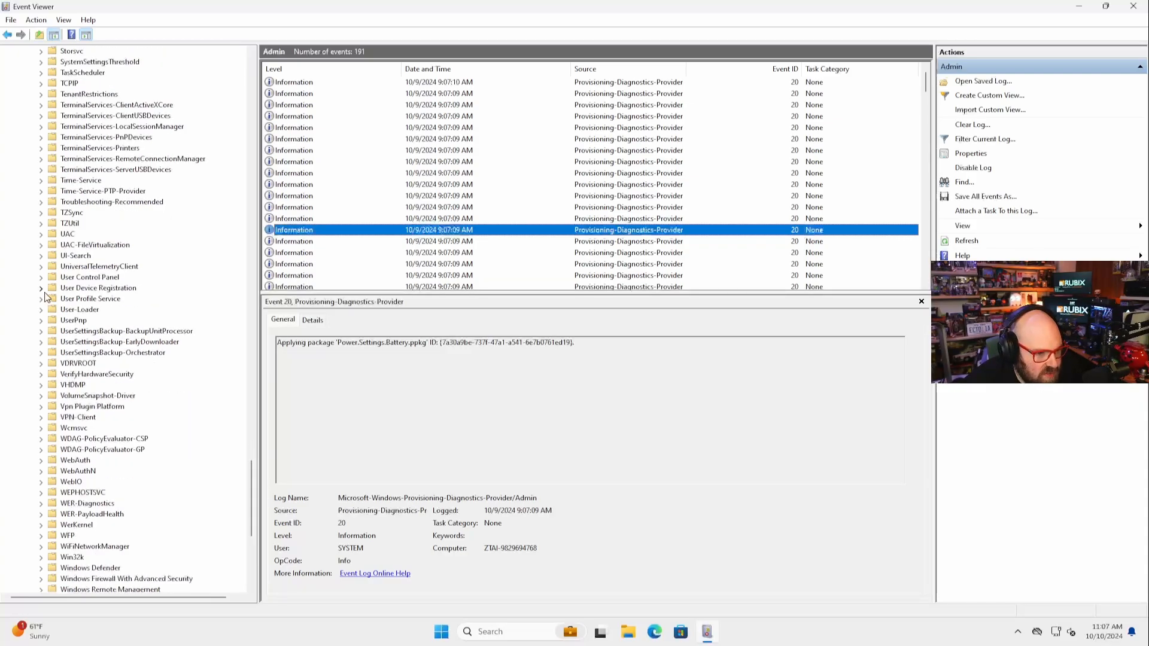
left_click(67, 299)
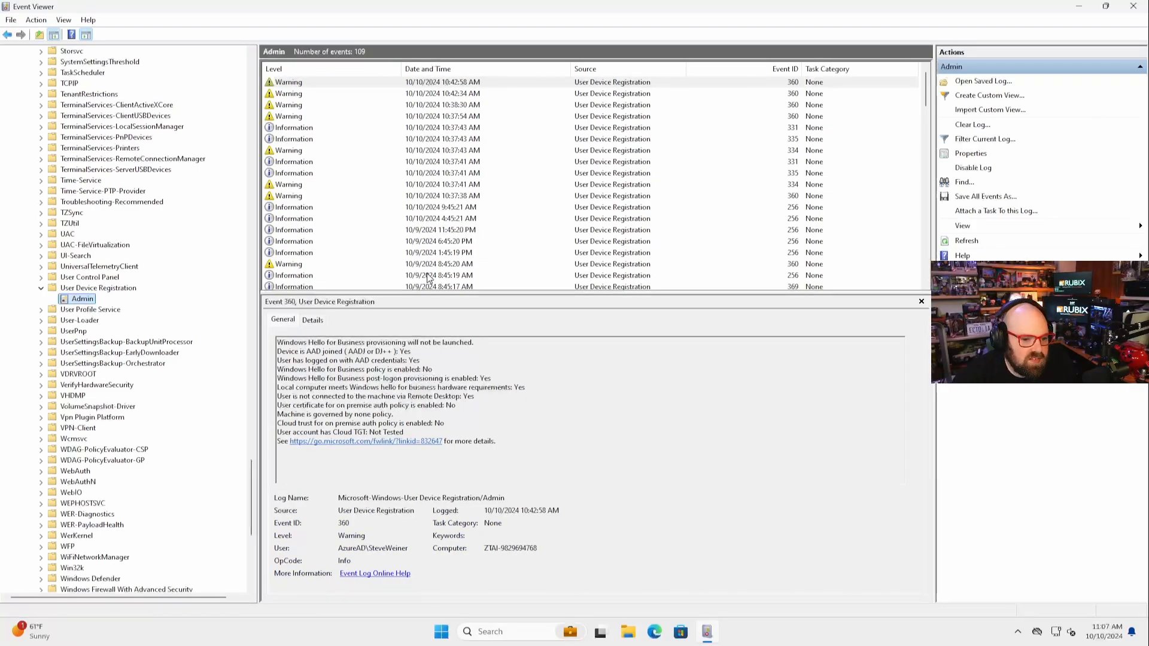
left_click(316, 116)
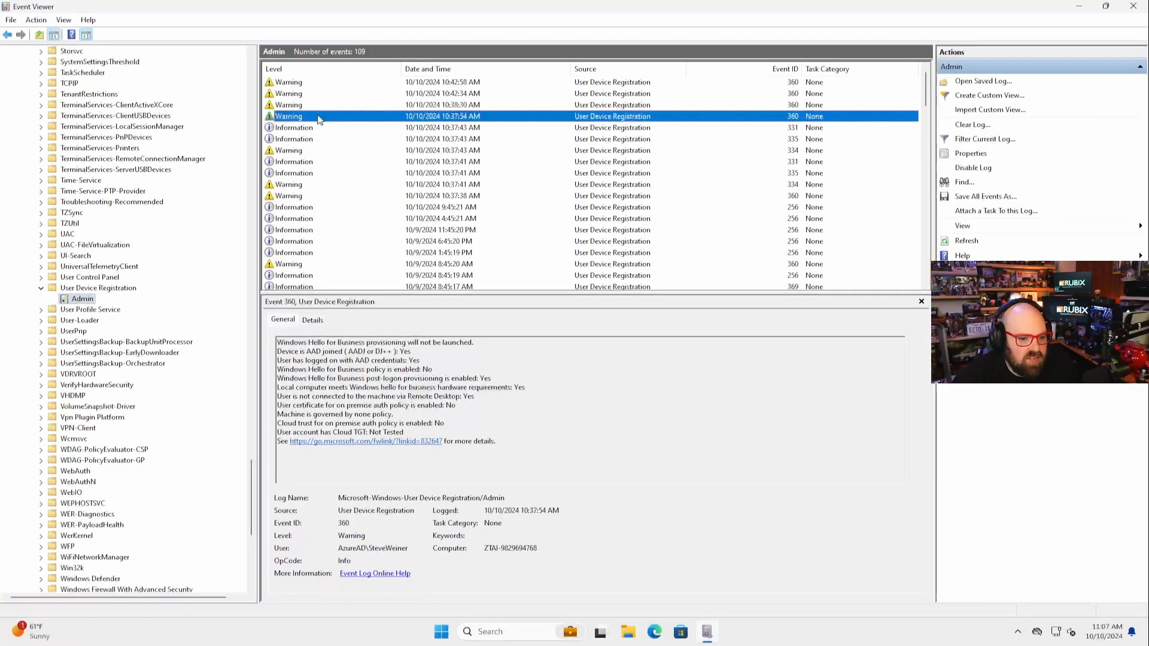
left_click(324, 138)
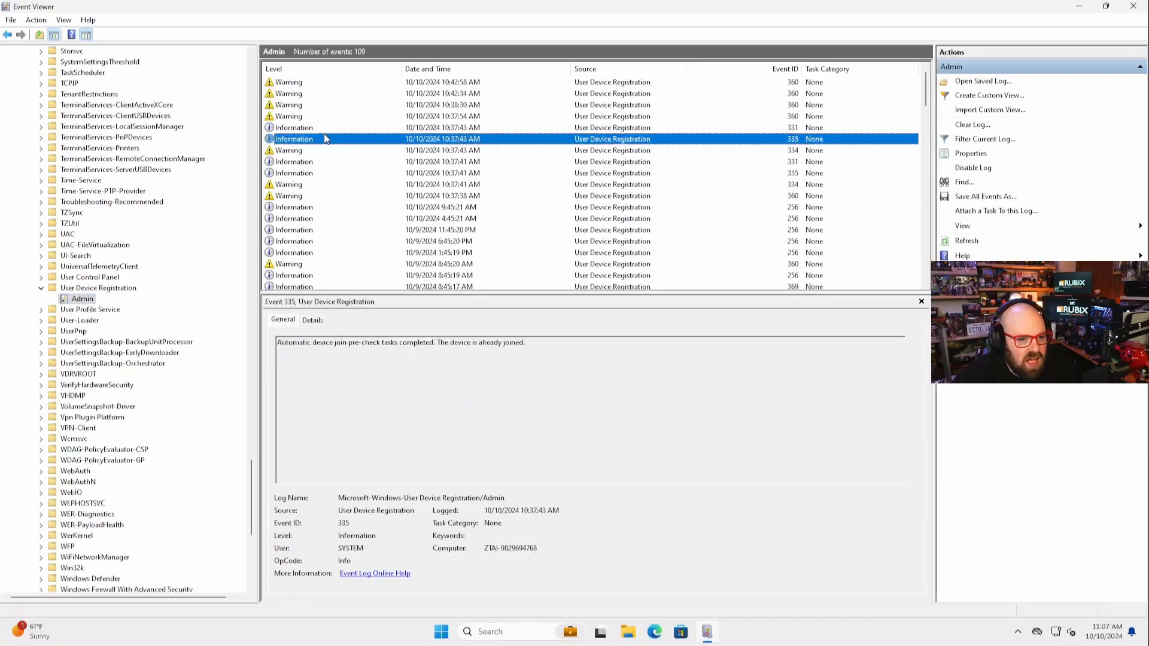
mouse_move(381, 227)
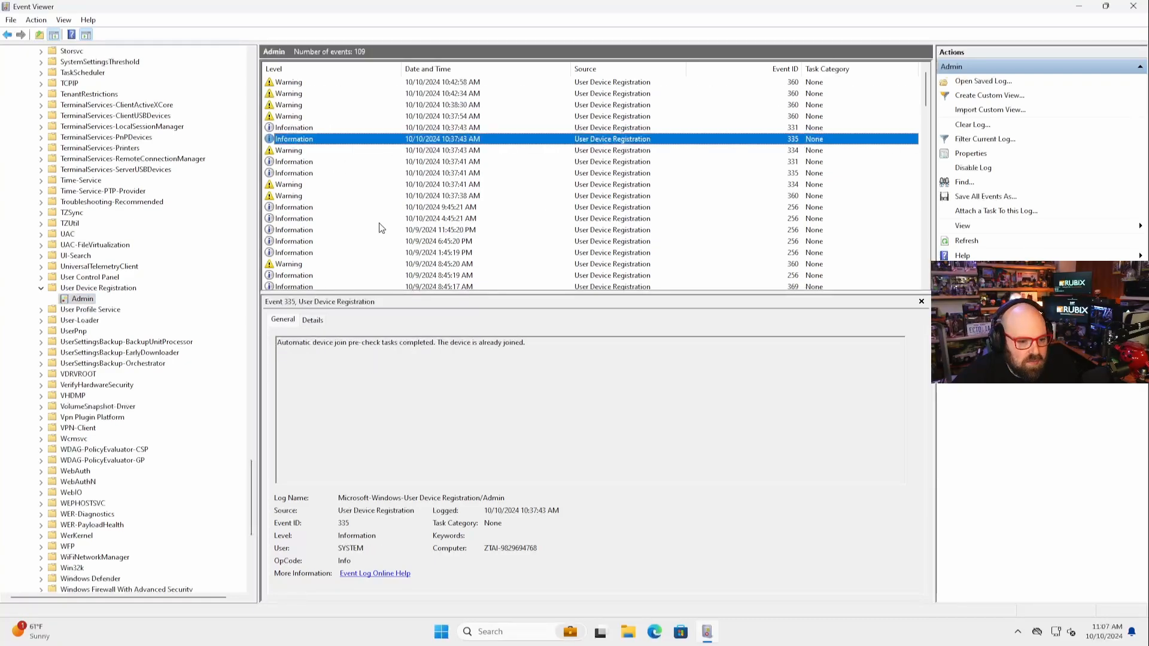
mouse_move(360, 223)
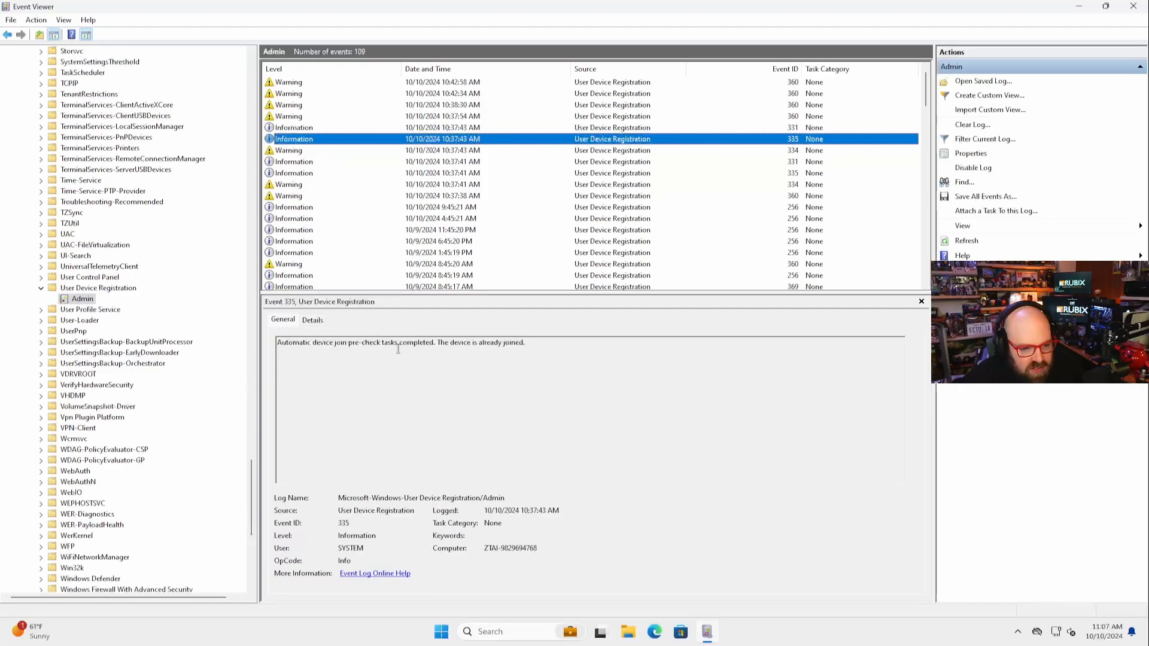
Read the Event ID 334 warning that no domain controller was found for device join
left_click(344, 150)
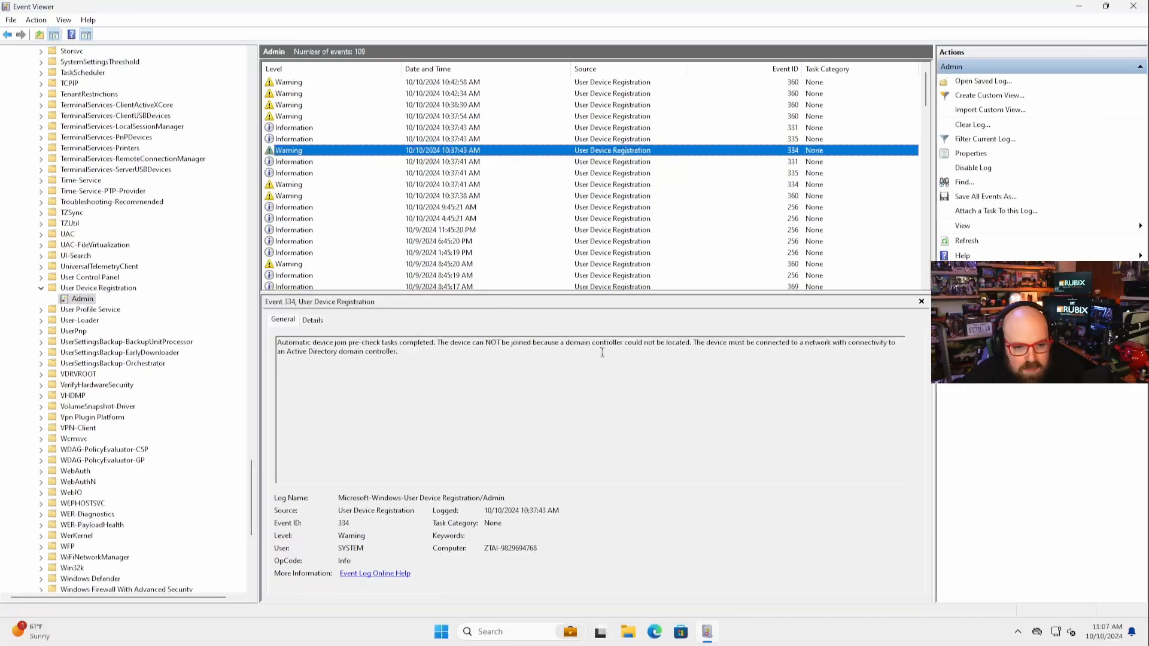
mouse_move(509, 284)
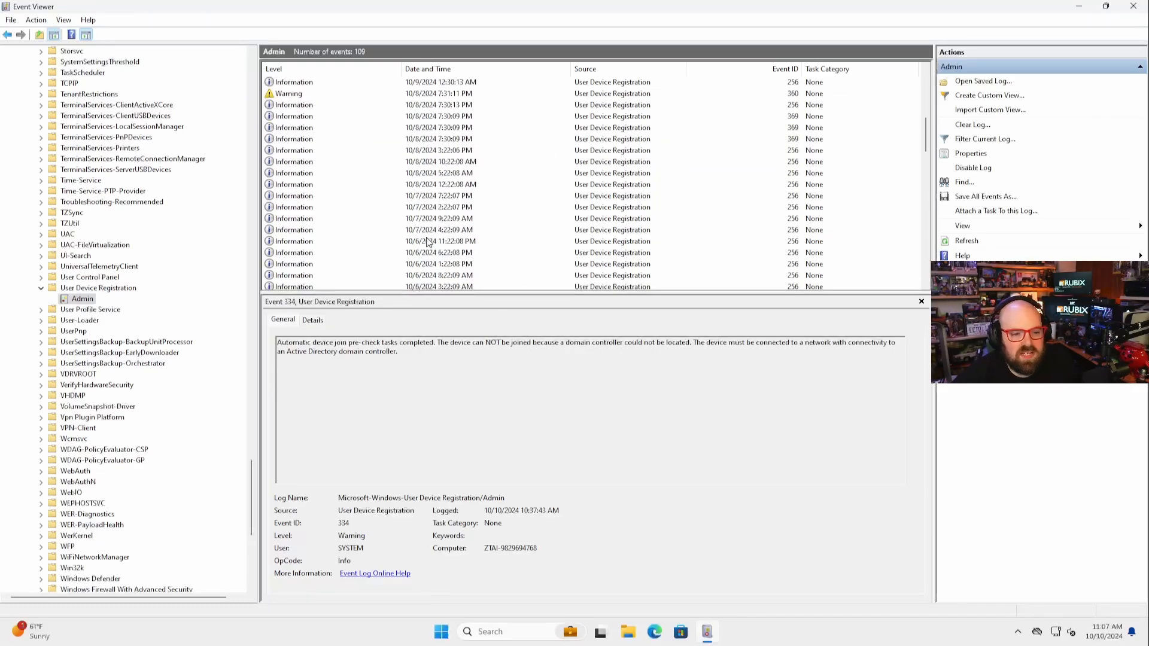
scroll("down", 3)
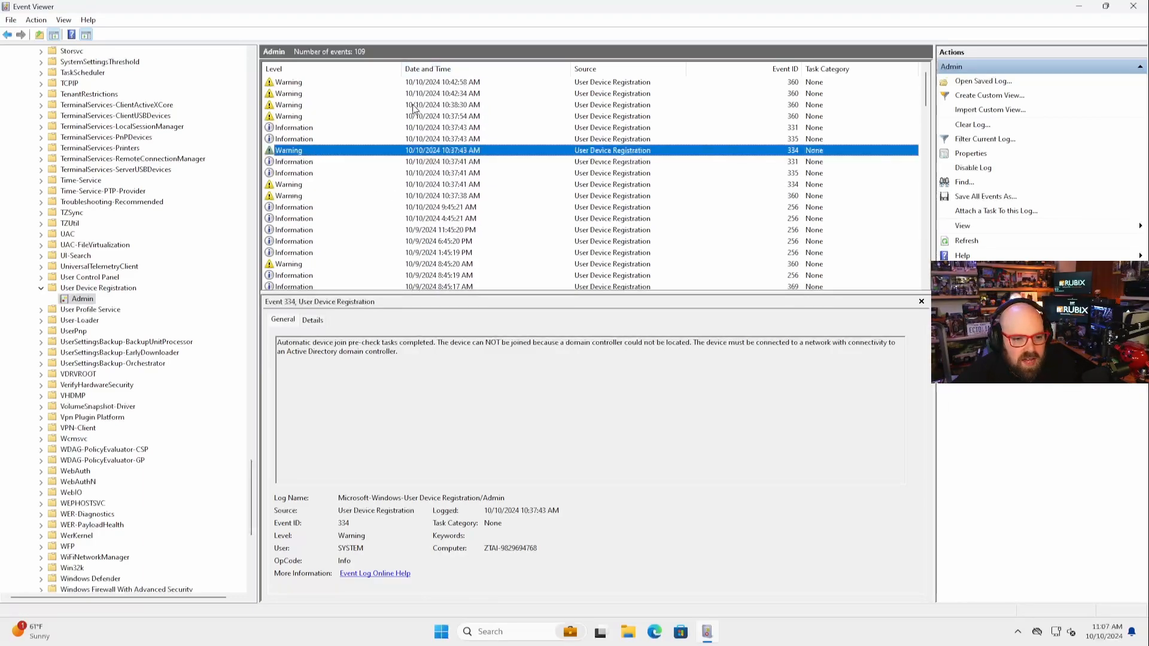
left_click(345, 116)
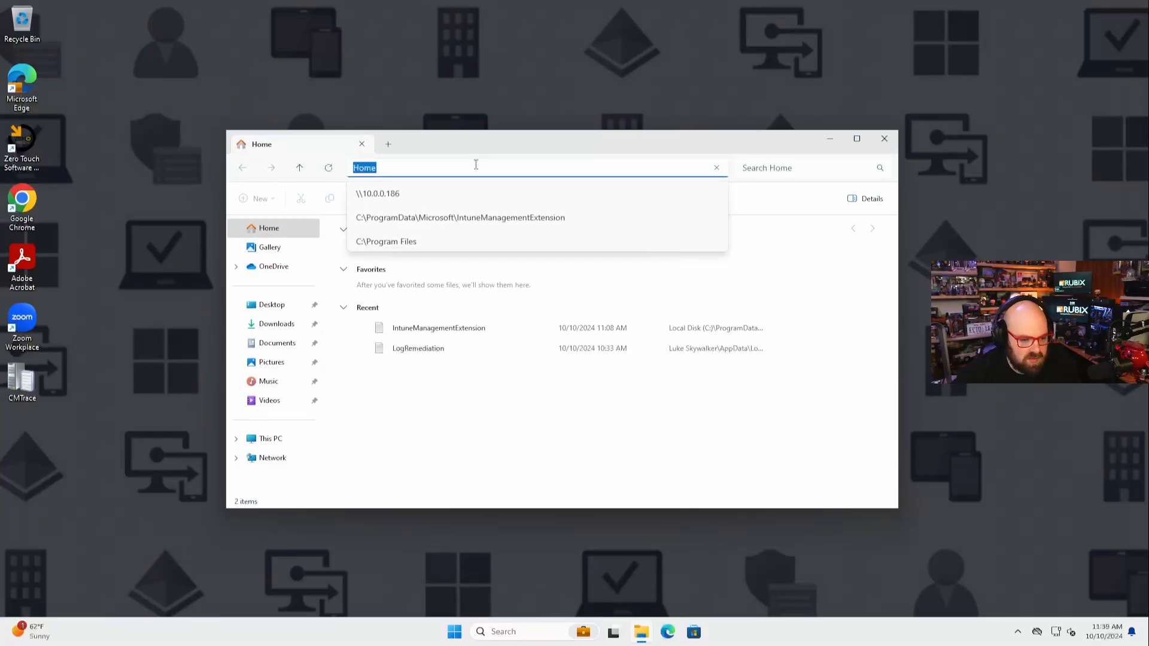
Navigate to %programdata%\Microsoft\IntuneManagementExtension\Logs and select IntuneManagementExtension.log
type("%programd")
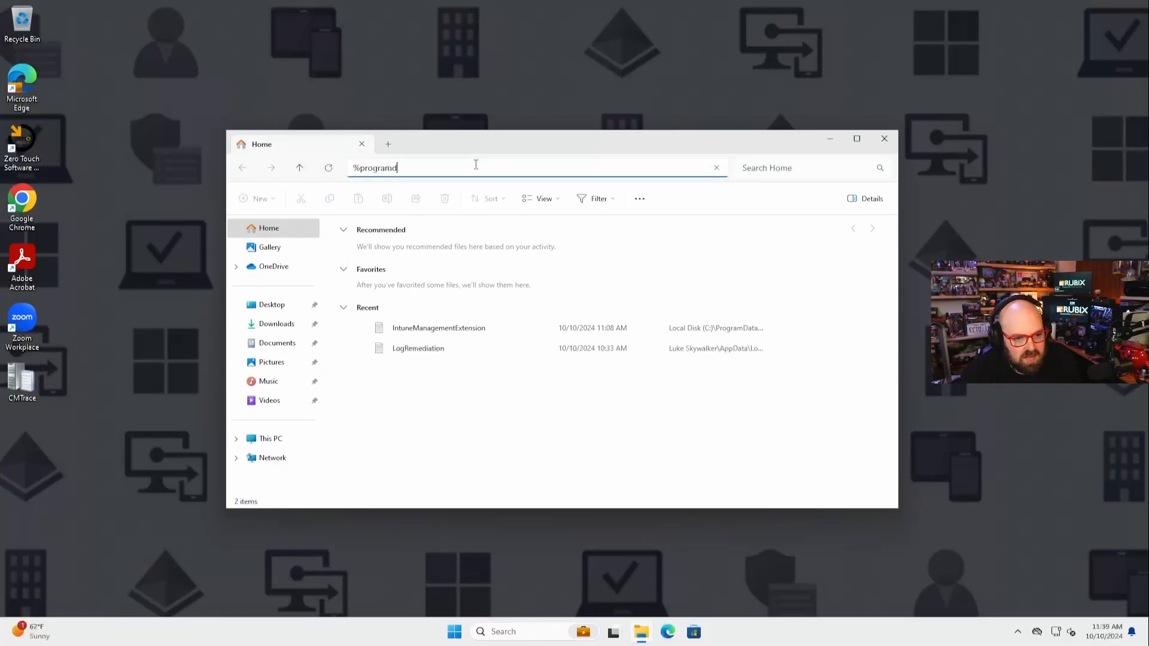
key("Enter")
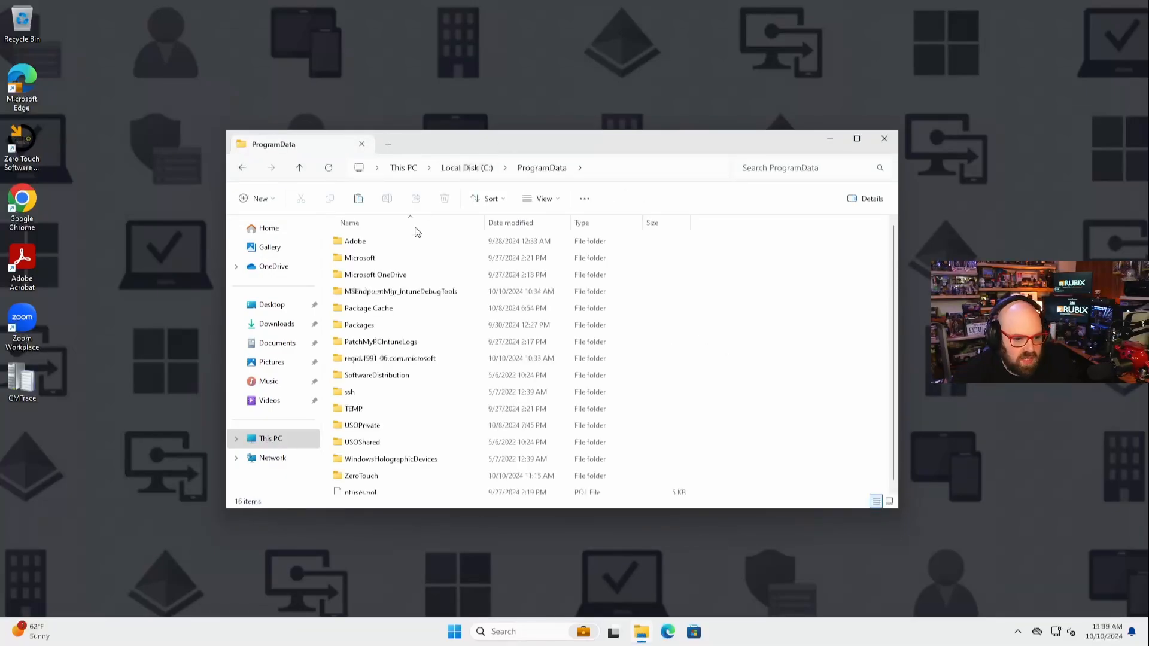
double_click(358, 259)
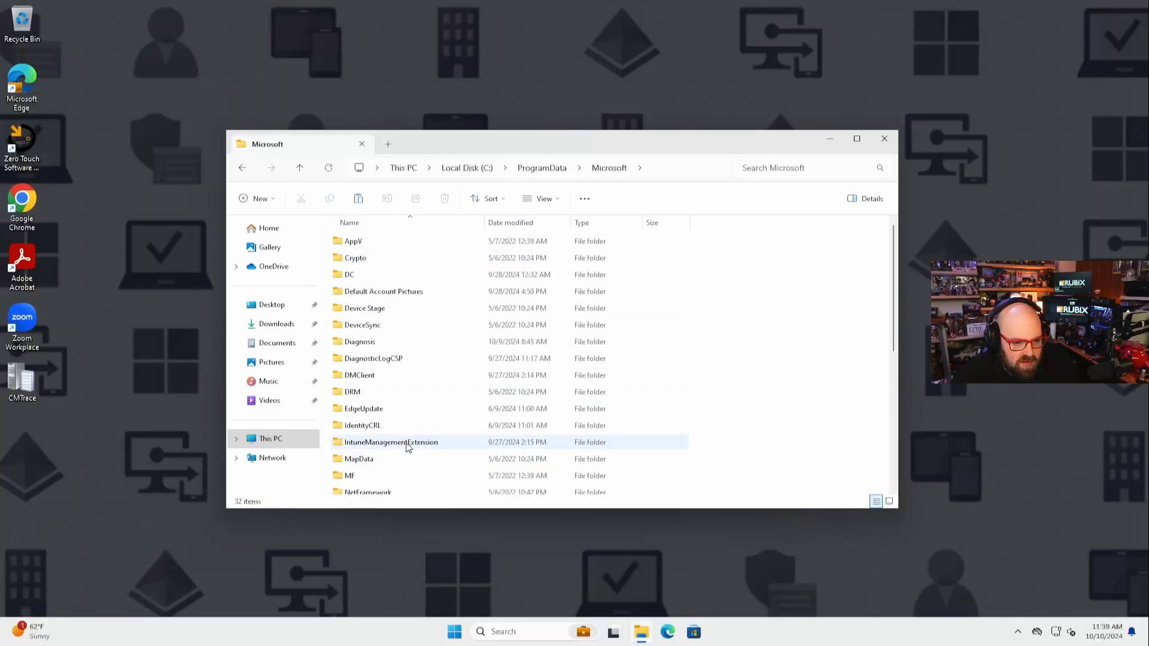
double_click(390, 443)
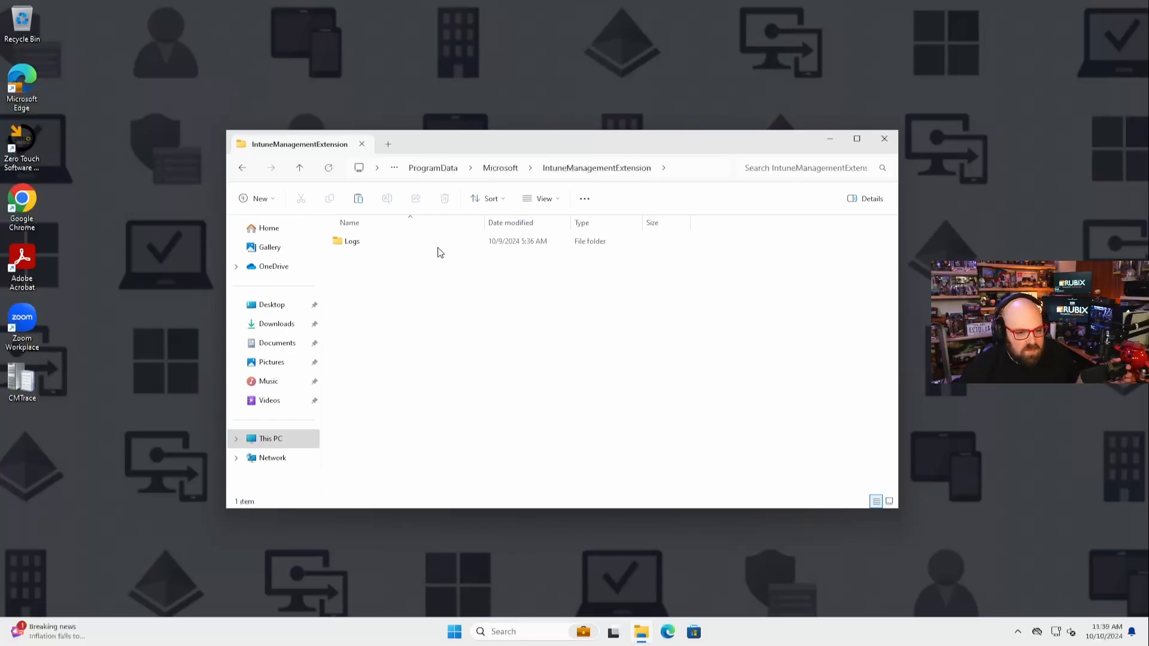
double_click(352, 242)
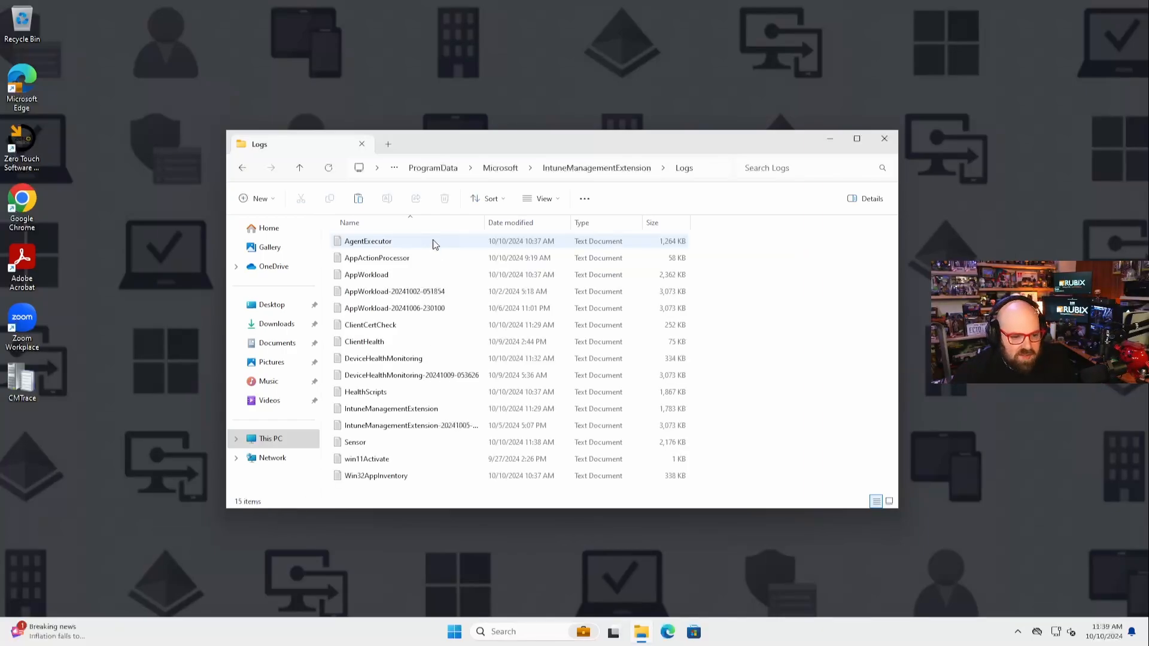
left_click(406, 409)
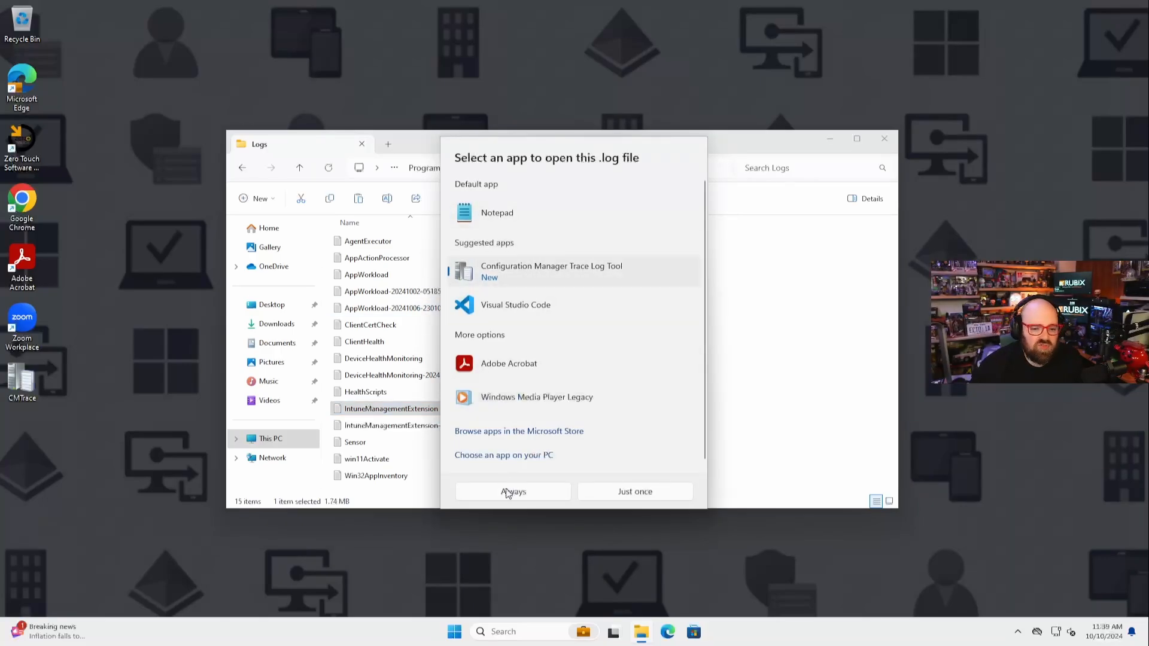
Always use CMTrace for logs, then read the impersonation and DevicePrepHintValue entries
left_click(513, 490)
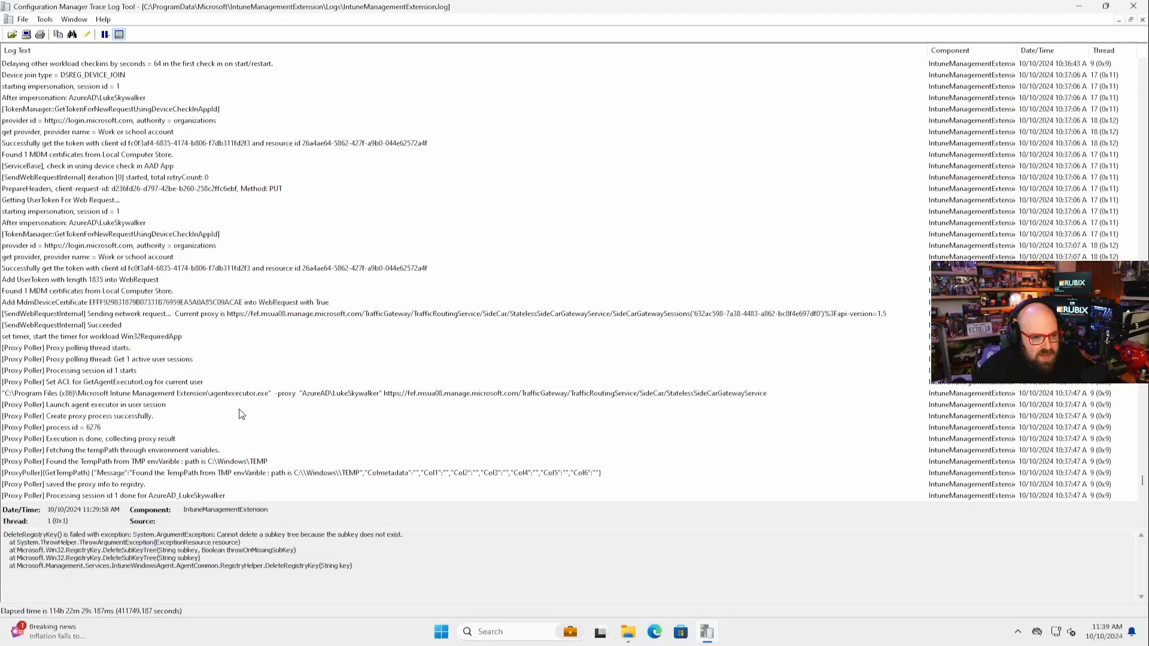
mouse_move(234, 327)
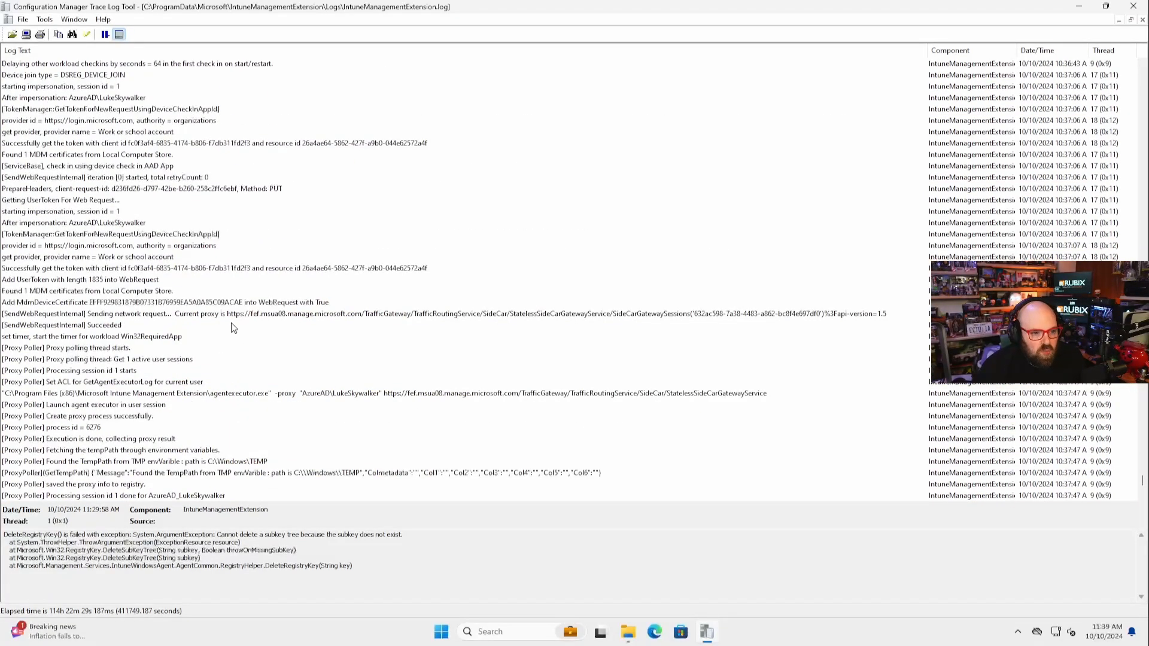
mouse_move(284, 402)
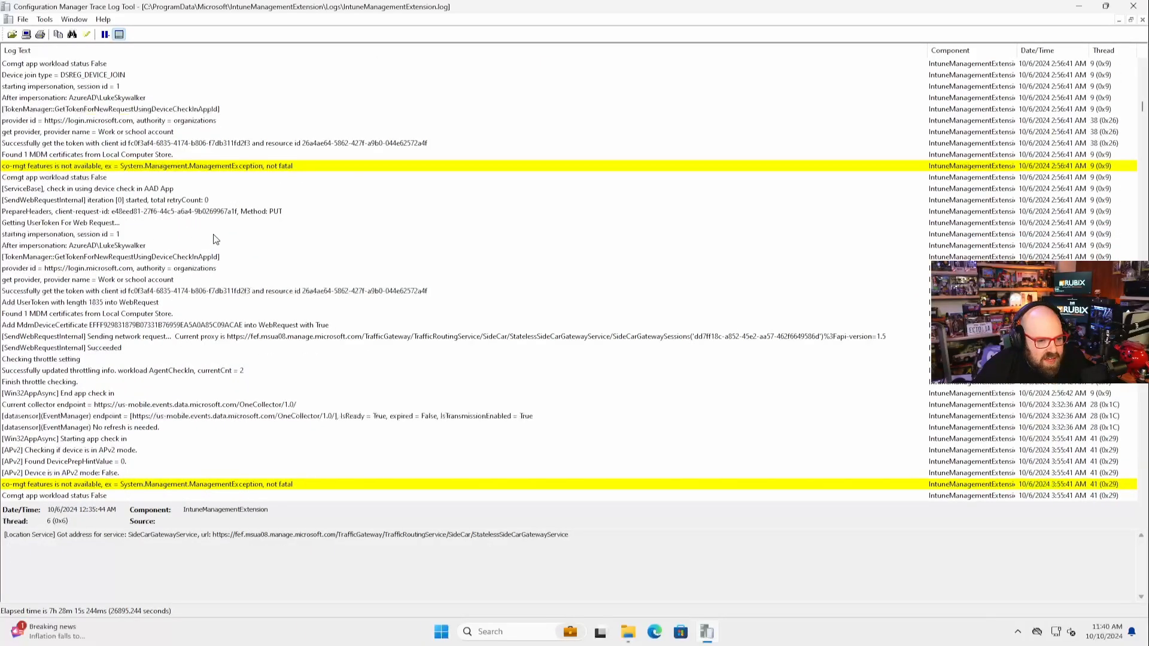
scroll("down", 3)
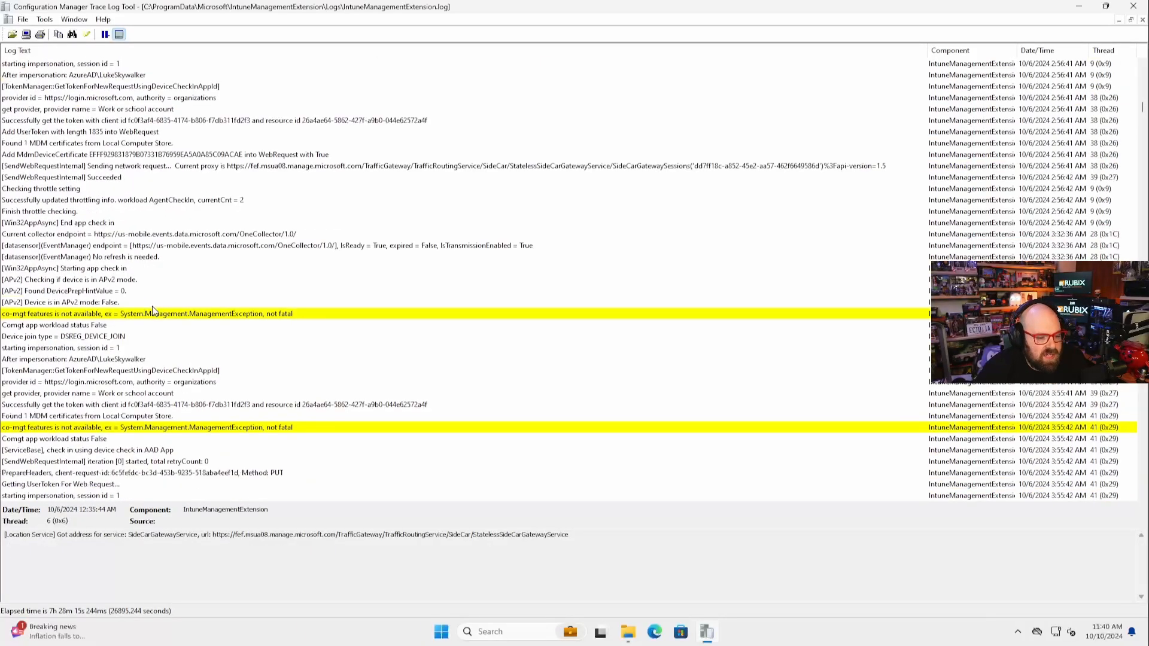
mouse_move(156, 283)
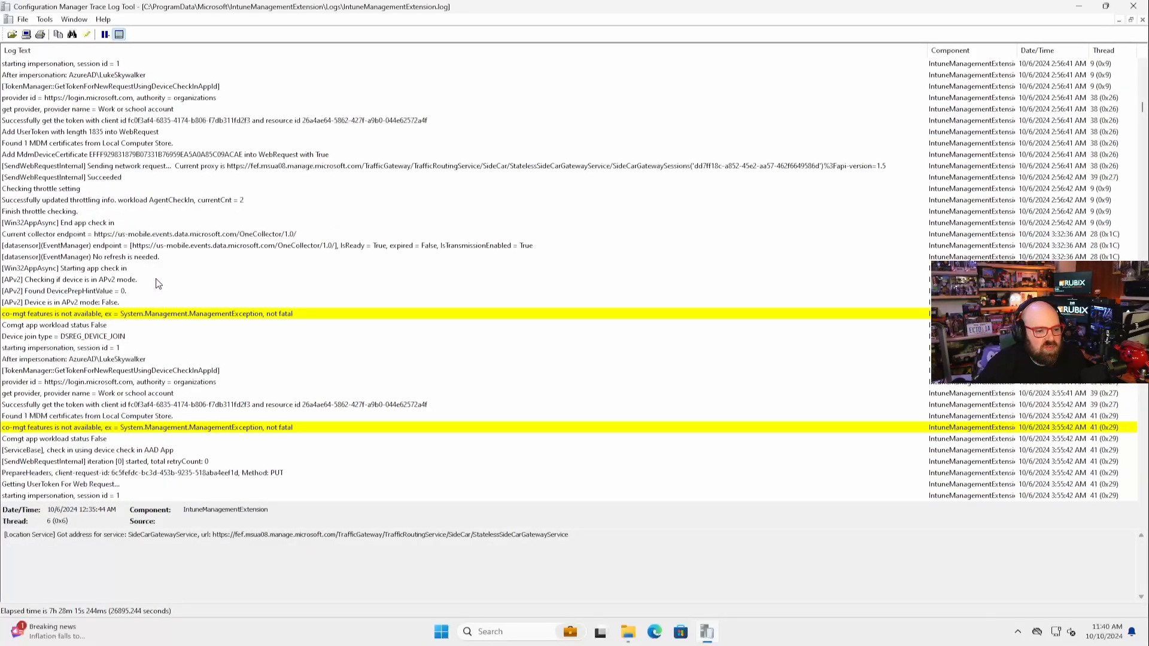
left_click(57, 347)
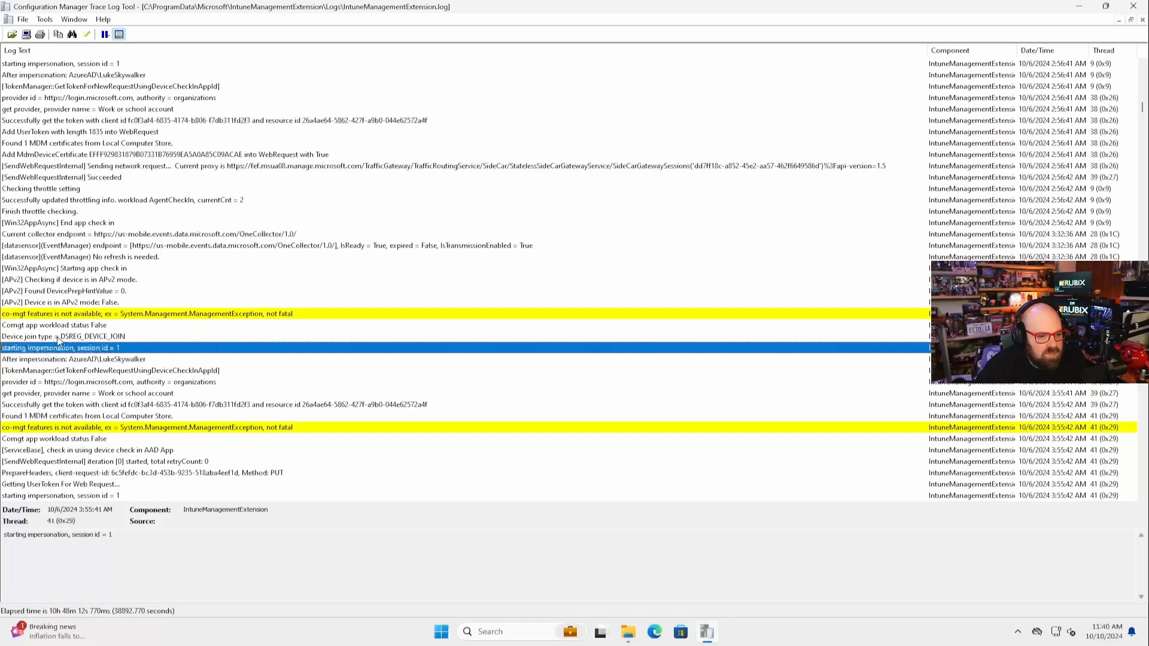
left_click(66, 308)
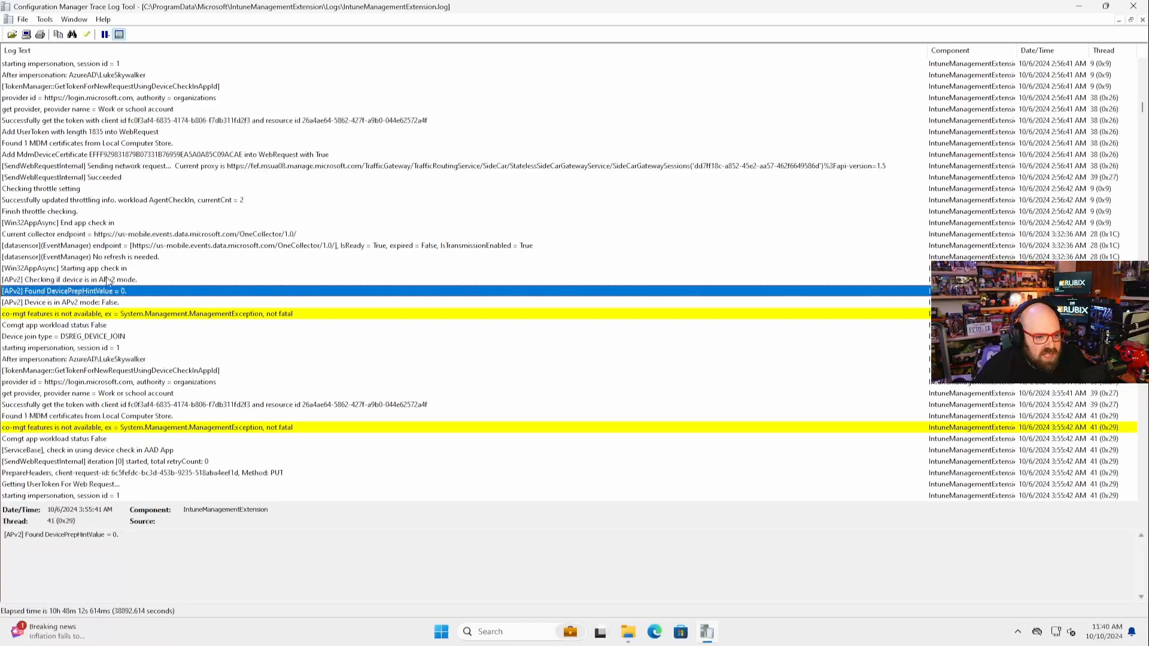
mouse_move(143, 318)
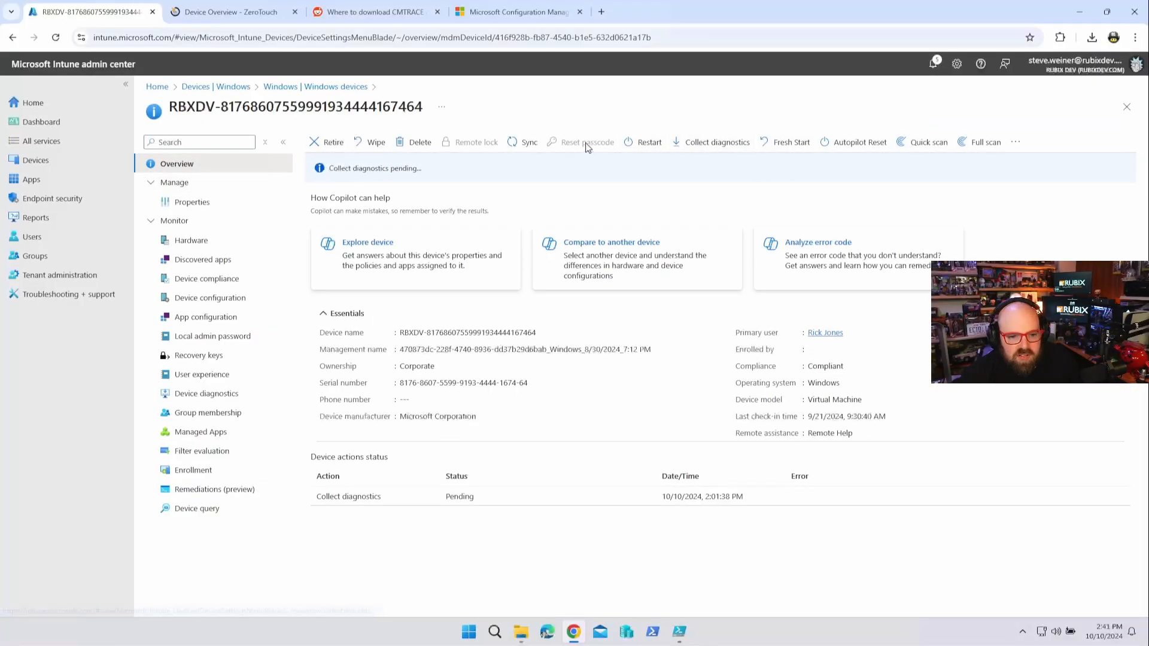
mouse_move(217, 391)
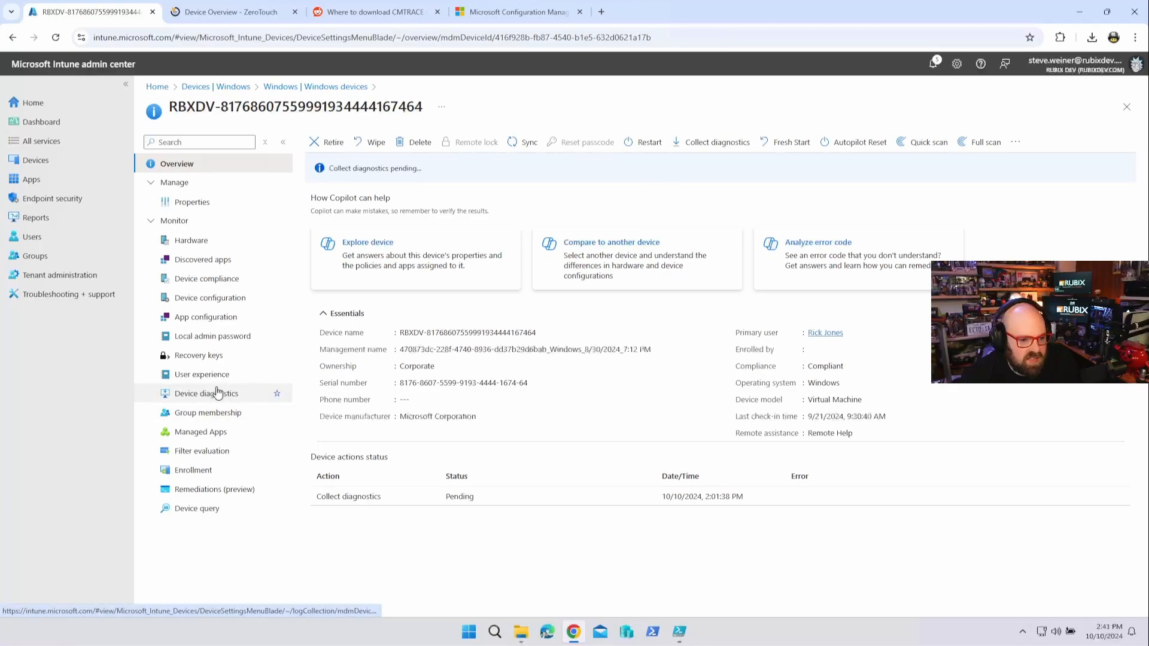
Show the device's diagnostics page with the collection request still pending upload
left_click(206, 393)
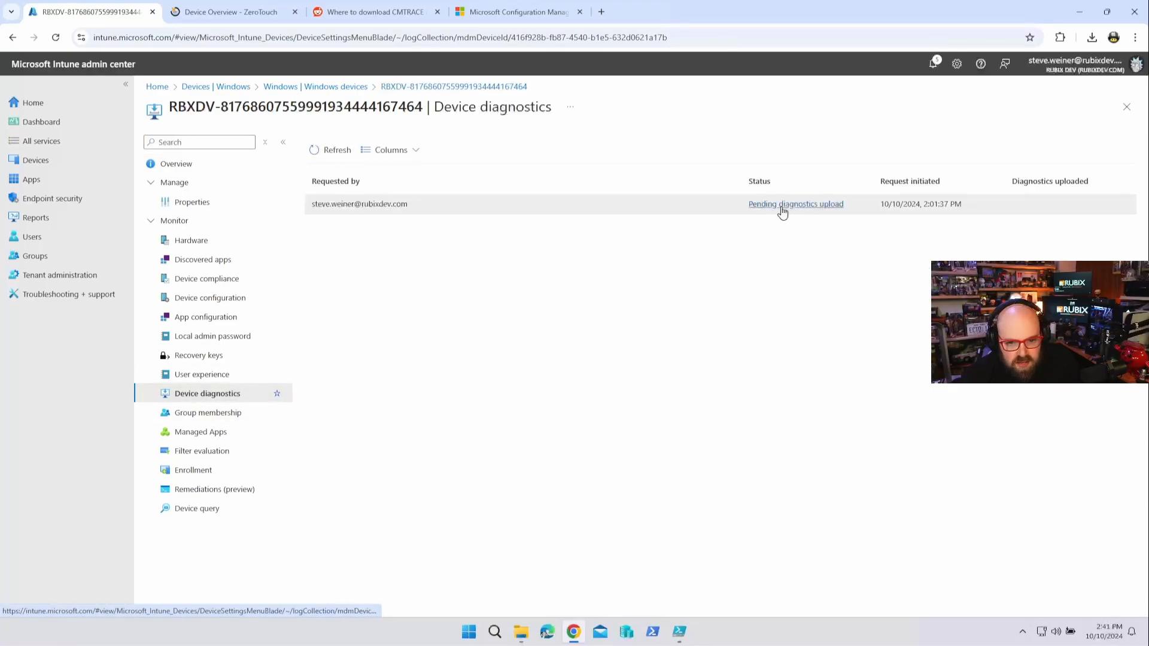